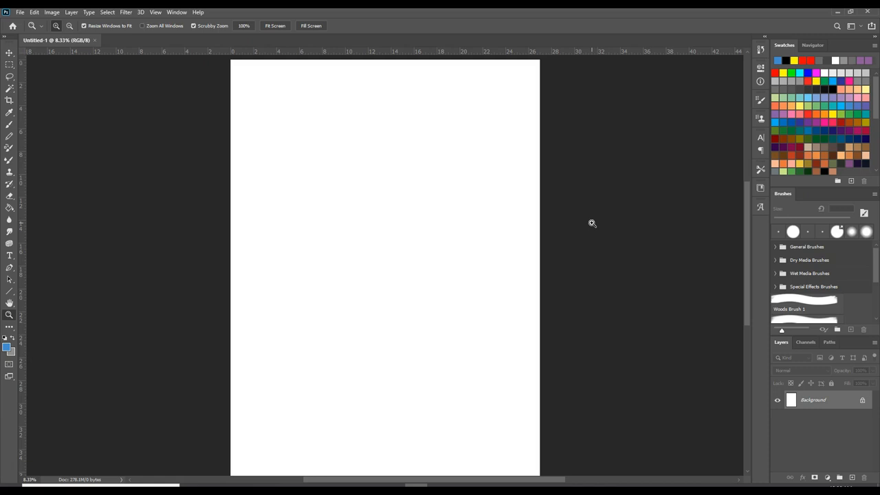
pyautogui.moveTo(580, 220)
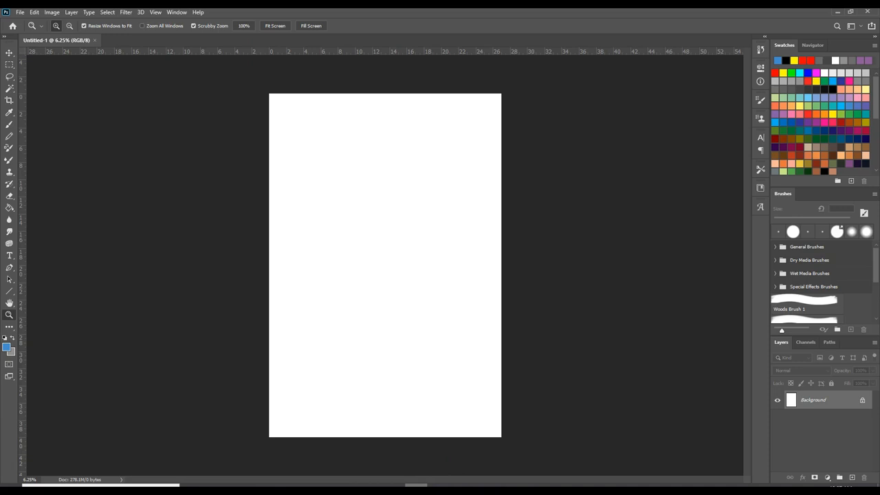
pyautogui.moveTo(692, 382)
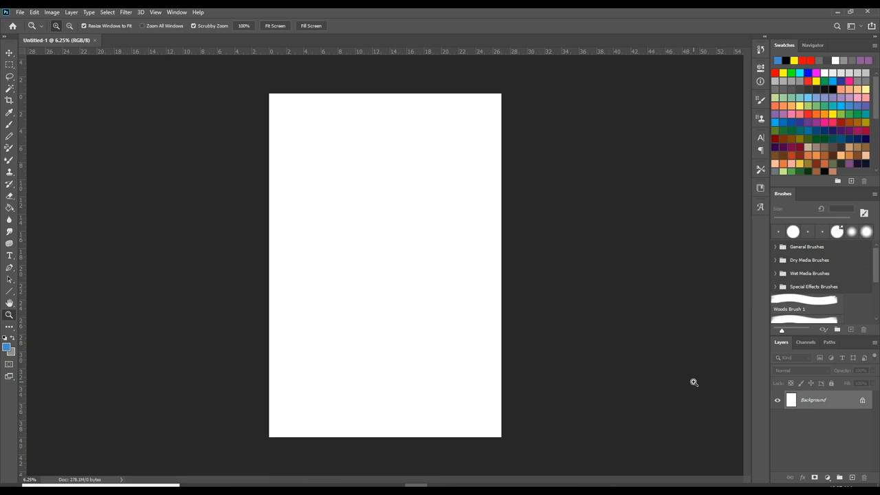
pyautogui.moveTo(685, 377)
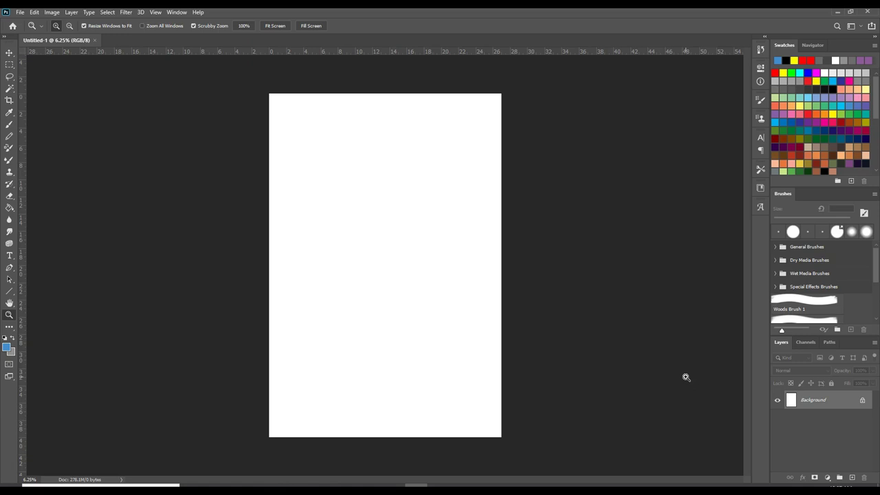
pyautogui.moveTo(286, 434)
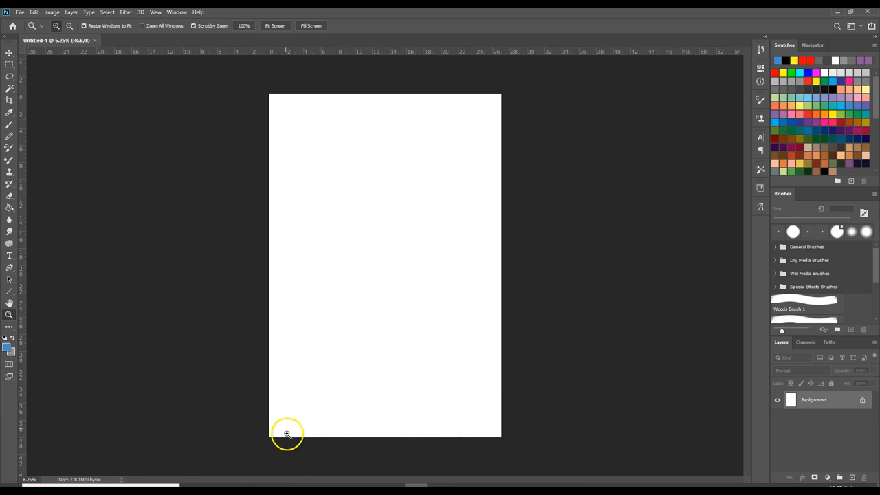
# Step: Bring up the Moodle course page, read Project 3 and open the Fictional Movie Info Sheet
pyautogui.click(288, 435)
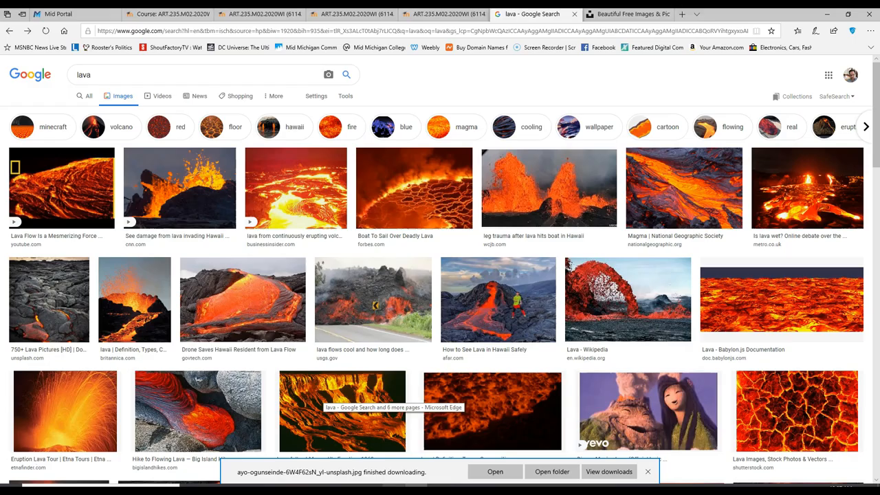
pyautogui.click(258, 14)
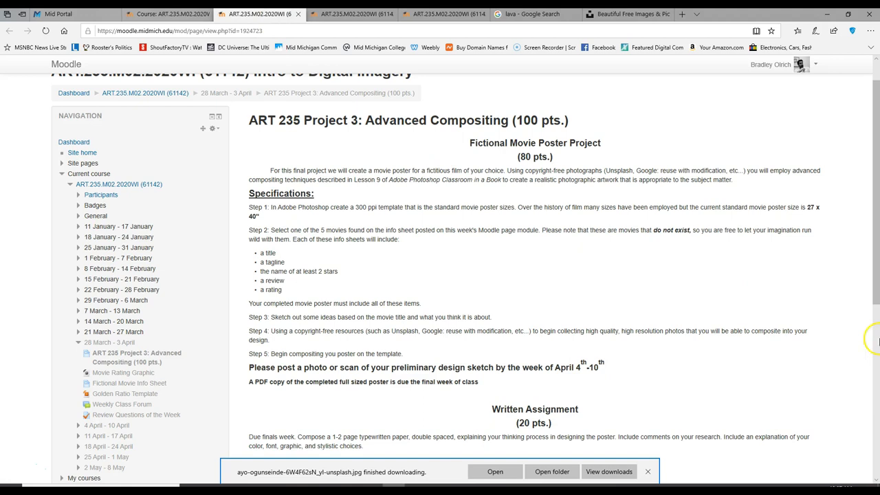
pyautogui.scroll(-3)
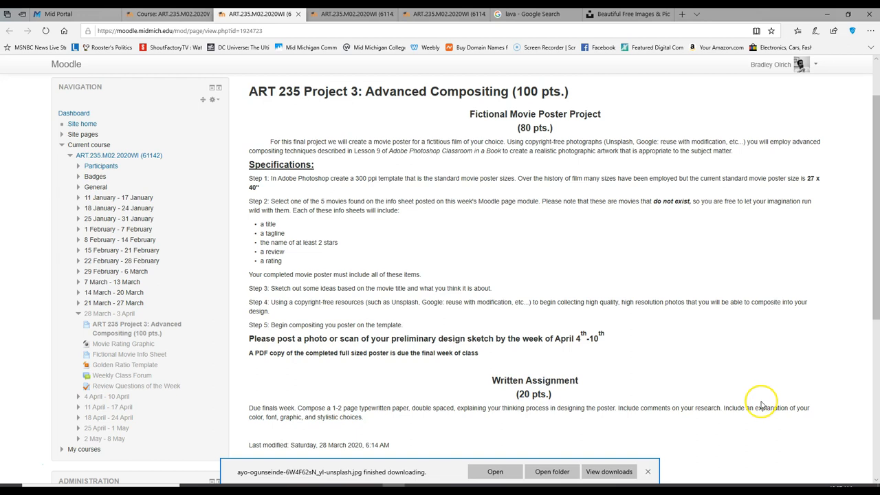
pyautogui.click(646, 470)
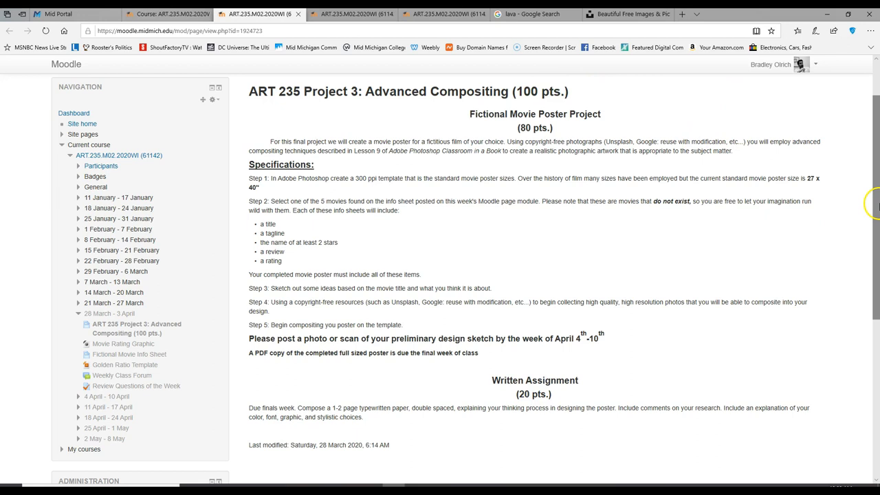
pyautogui.moveTo(444, 150)
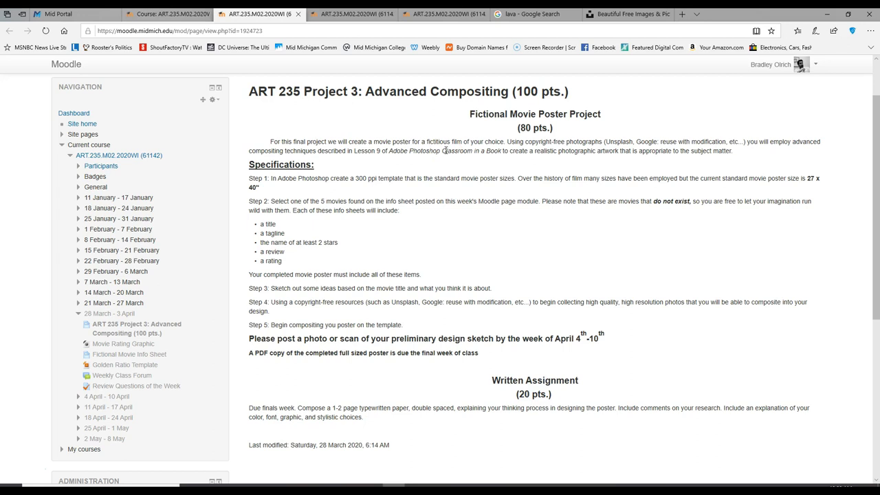
pyautogui.moveTo(549, 168)
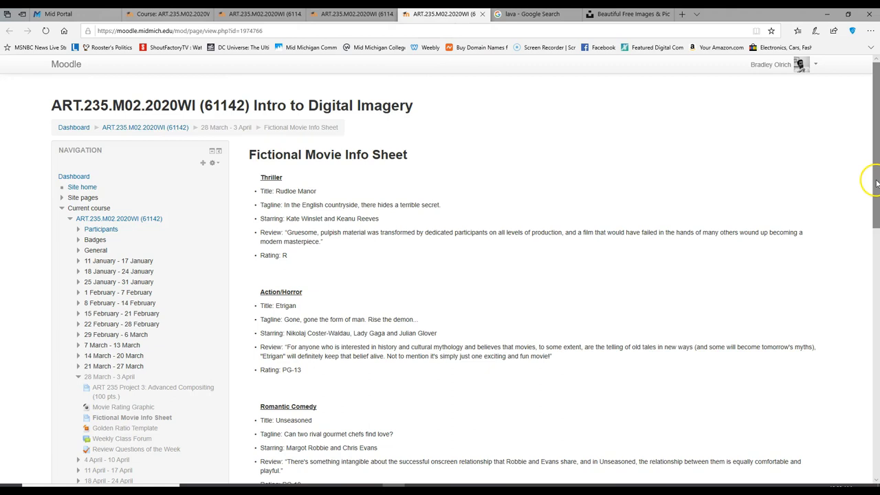
pyautogui.click(137, 391)
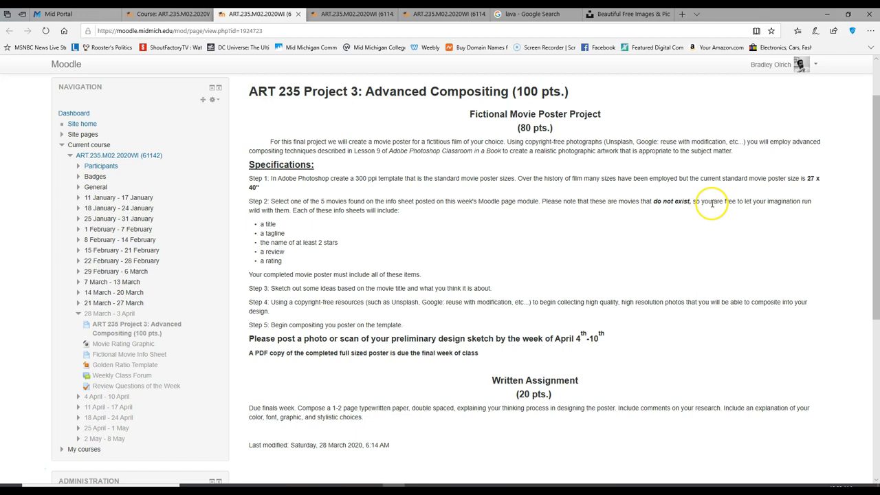
pyautogui.moveTo(261, 222)
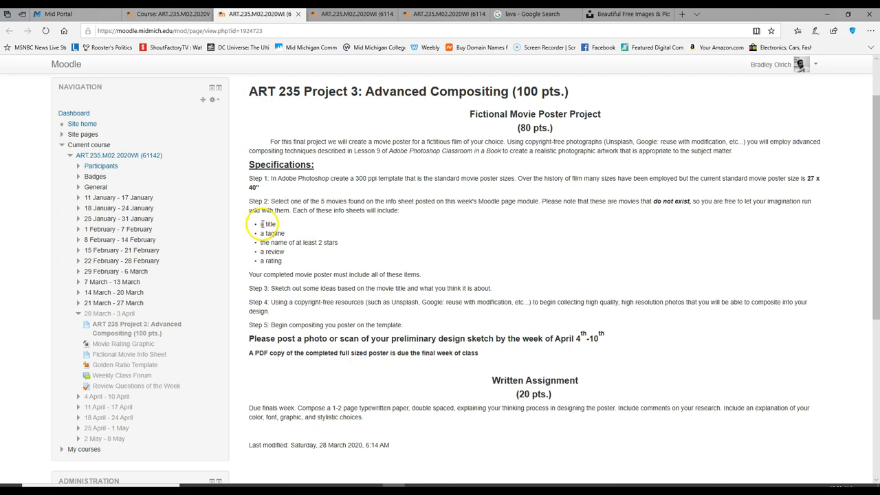
pyautogui.moveTo(275, 251)
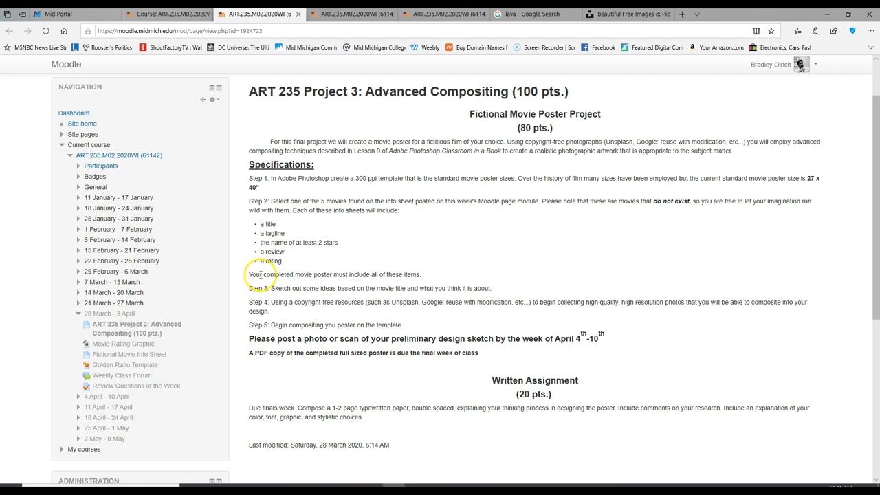
pyautogui.moveTo(411, 289)
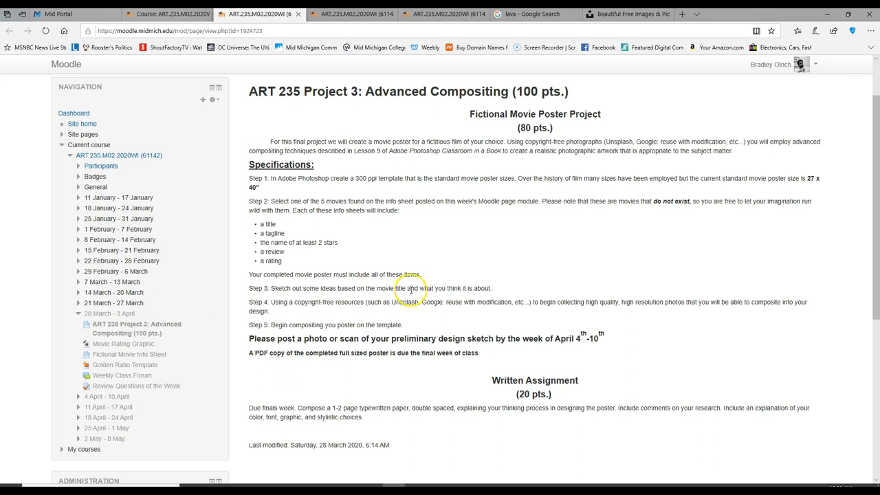
pyautogui.moveTo(582, 303)
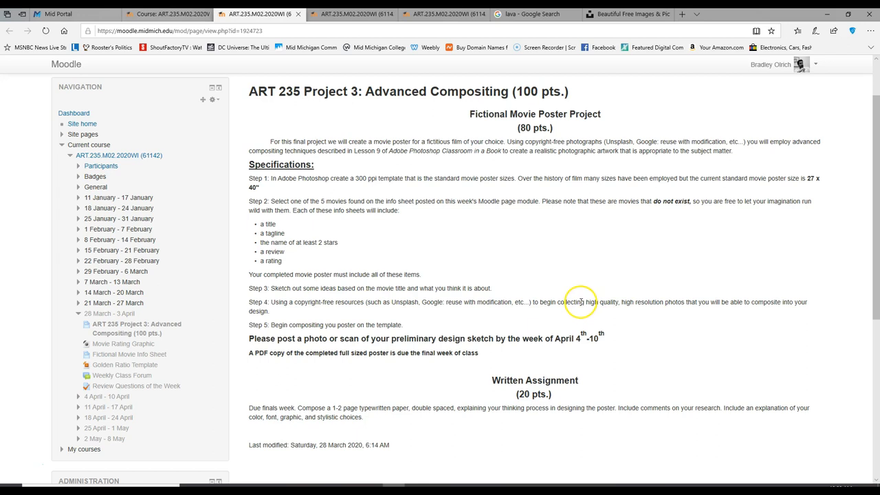
pyautogui.moveTo(316, 280)
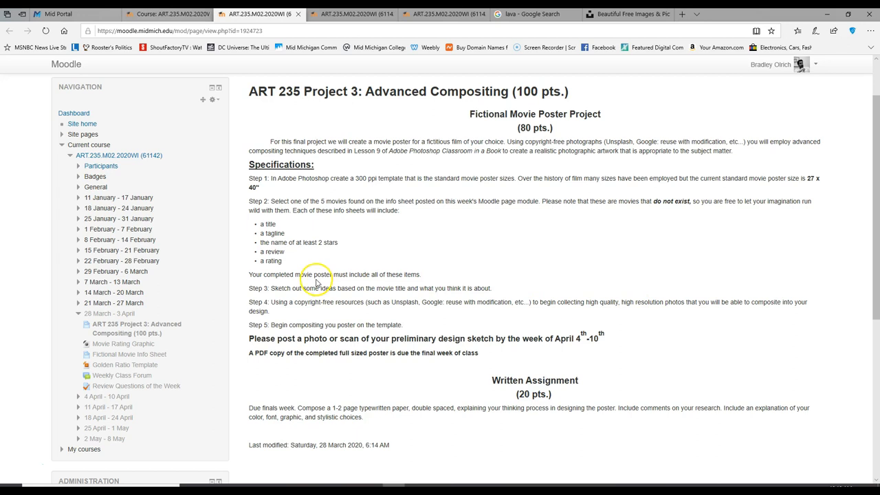
pyautogui.moveTo(360, 313)
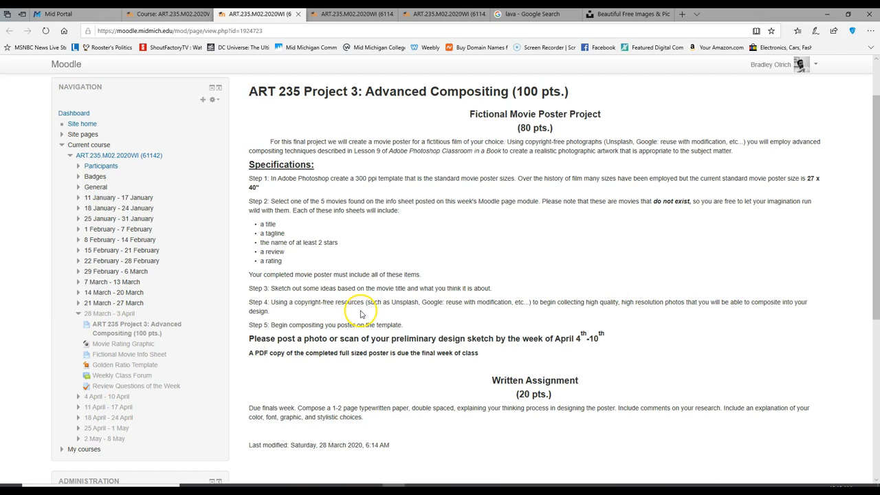
pyautogui.scroll(-3)
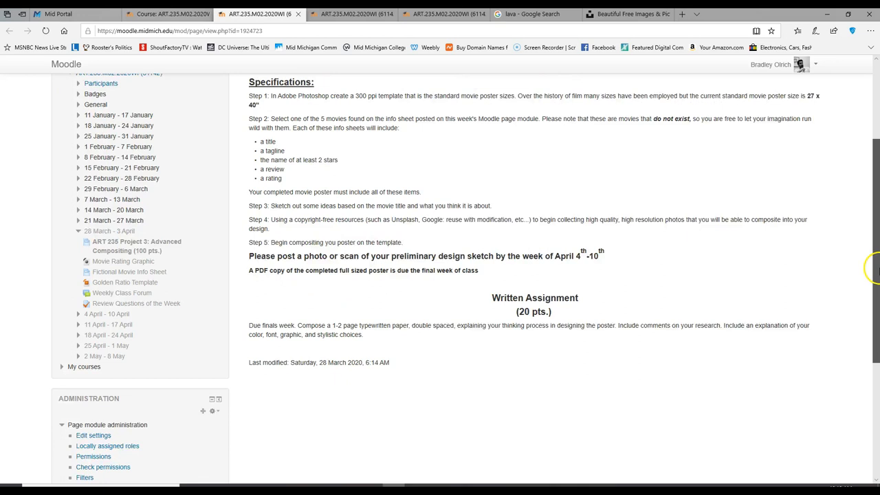
pyautogui.scroll(-3)
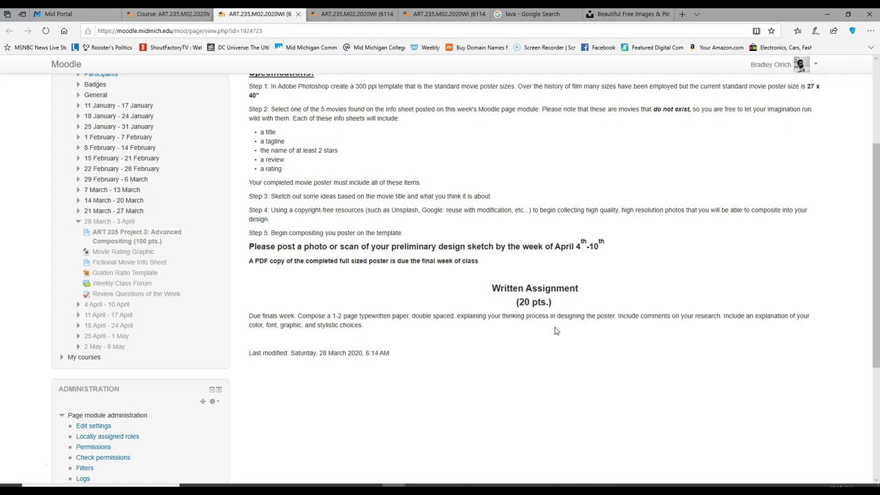
pyautogui.scroll(3)
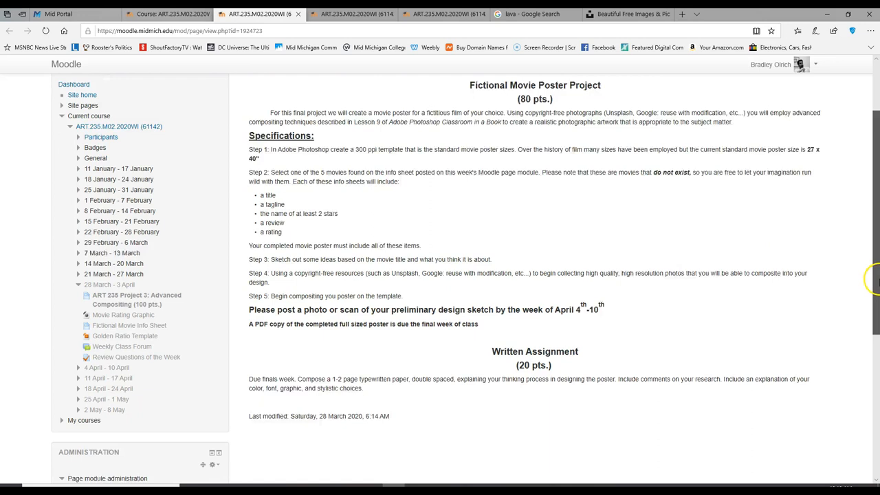
pyautogui.scroll(-3)
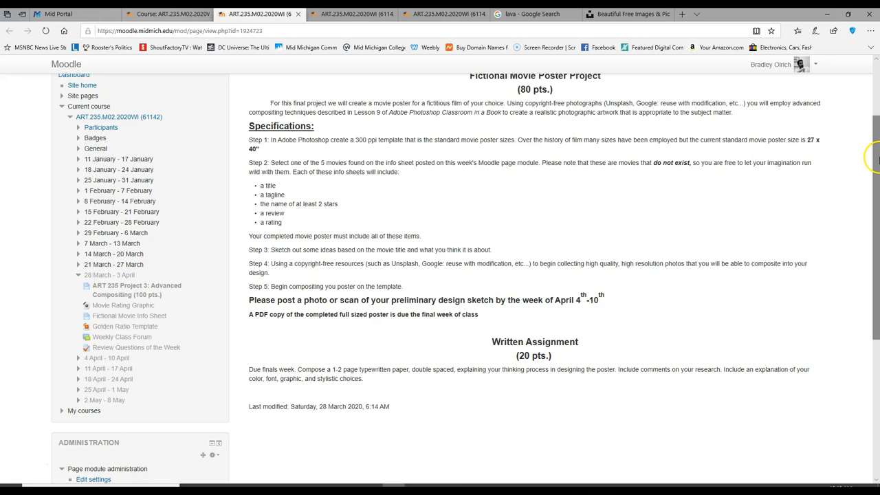
pyautogui.click(625, 14)
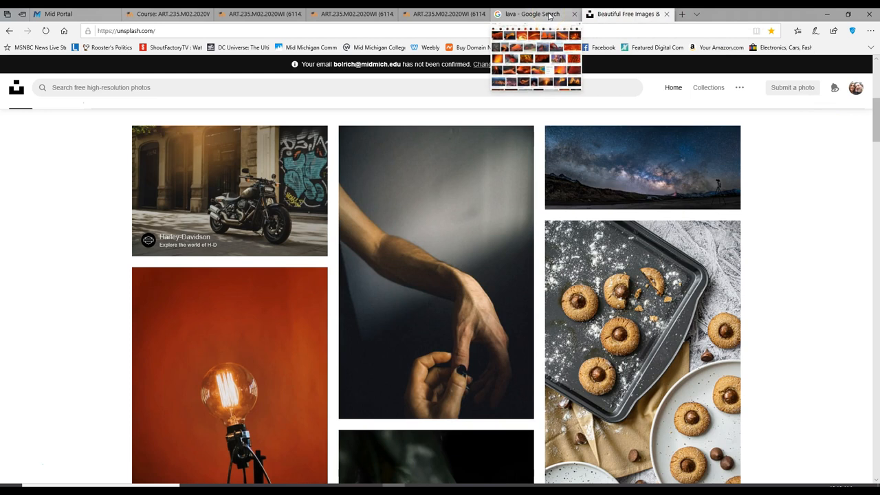
# Step: Filter the lava image results to Large size and 'Labeled for reuse with modification' rights
pyautogui.click(536, 14)
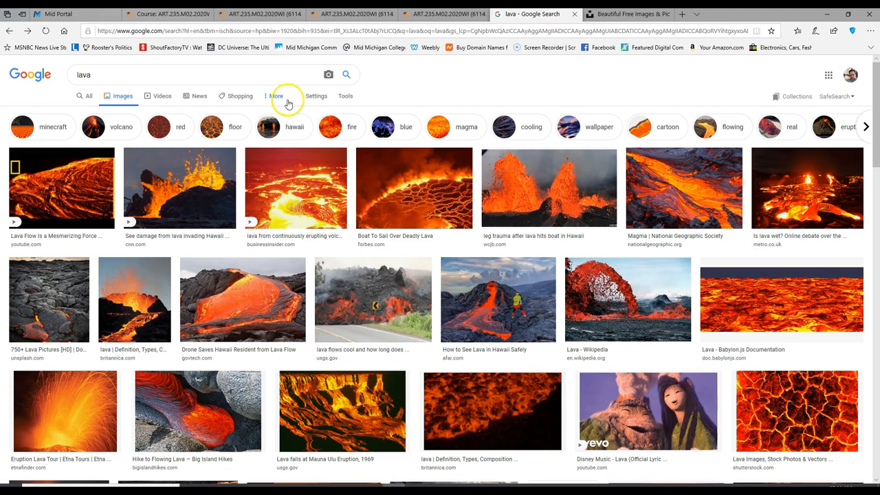
pyautogui.moveTo(585, 215)
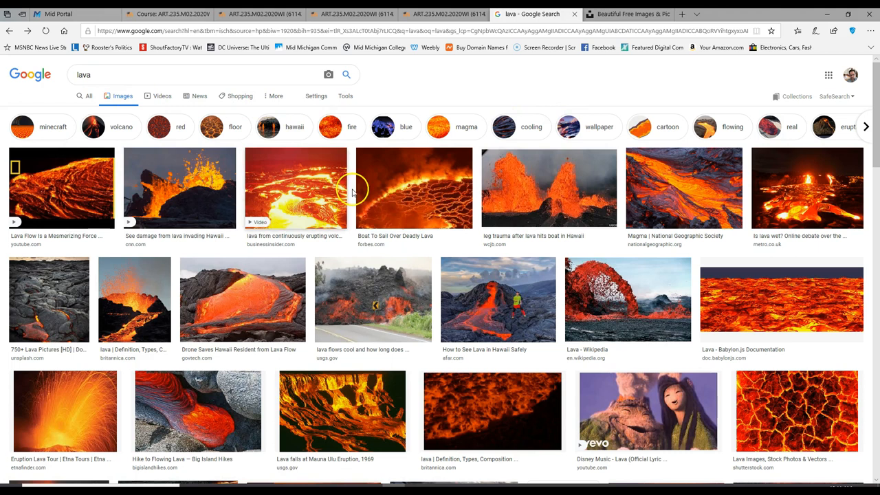
pyautogui.moveTo(316, 96)
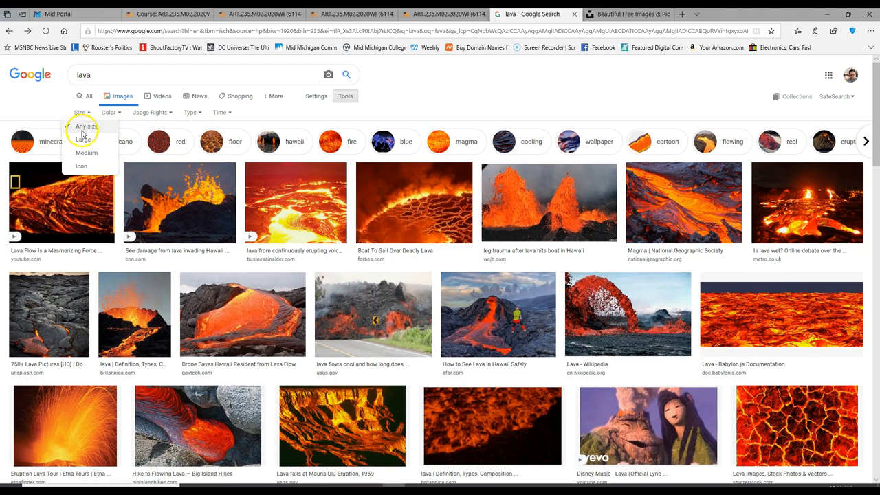
pyautogui.click(82, 139)
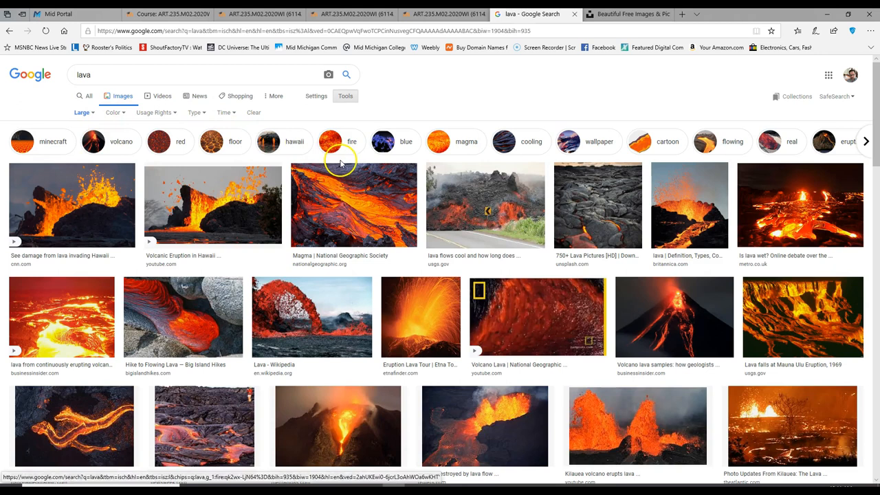
pyautogui.click(154, 112)
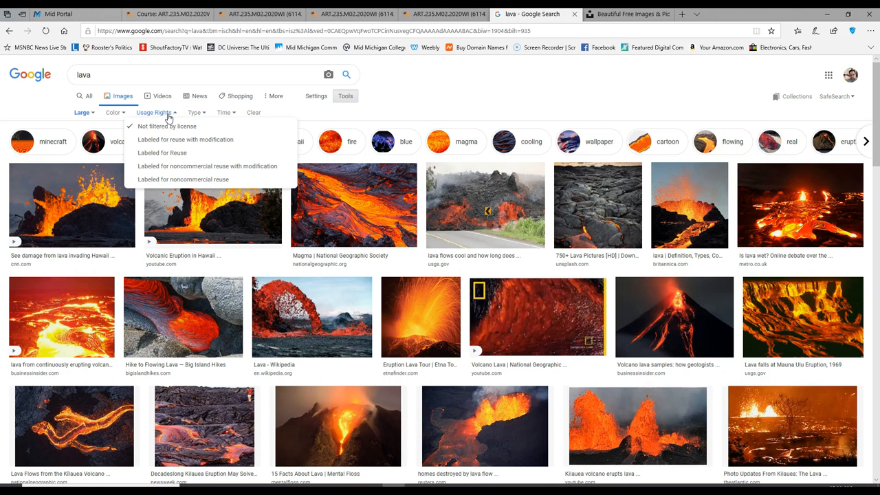
pyautogui.click(184, 141)
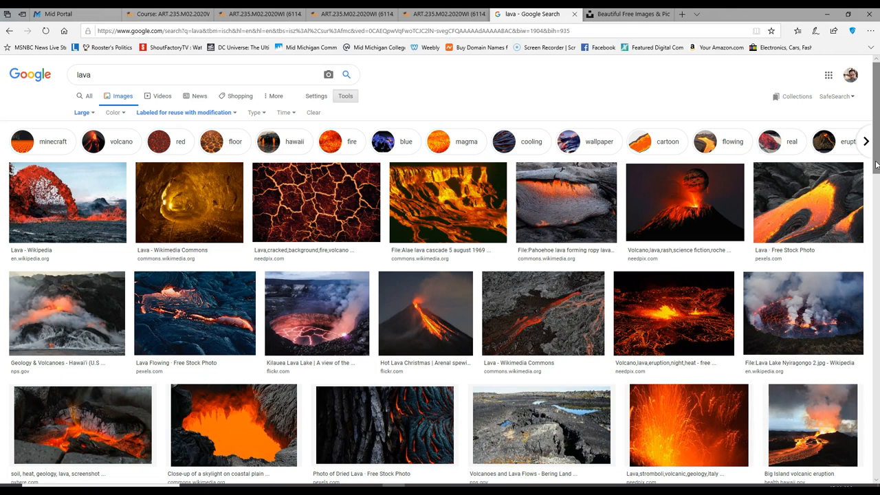
pyautogui.scroll(-3)
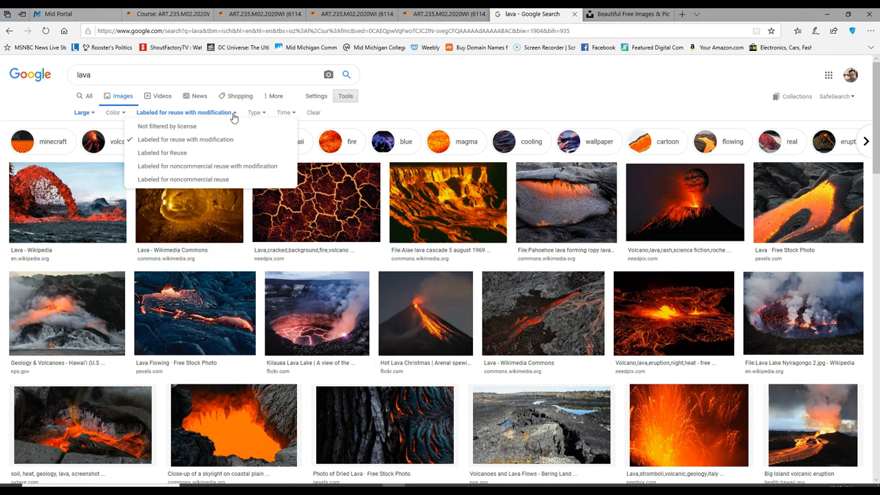
pyautogui.moveTo(654, 14)
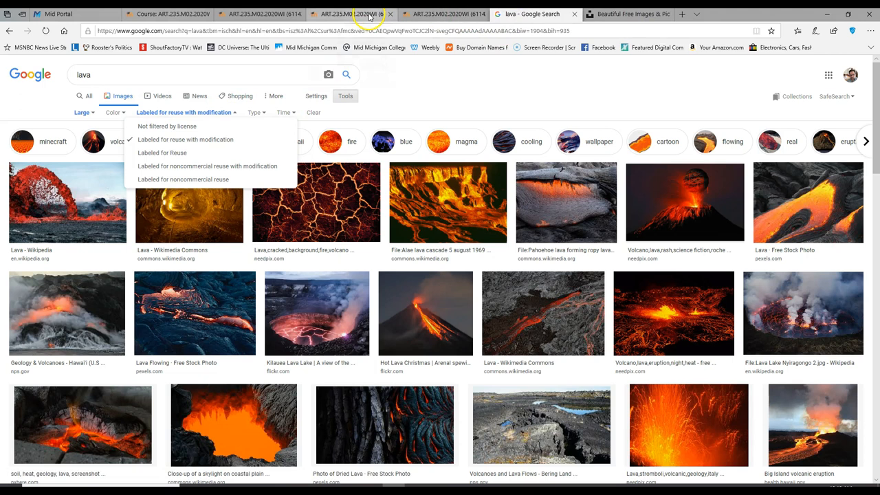
# Step: Return to the Moodle info sheet and read every genre entry down to the final film
pyautogui.click(437, 13)
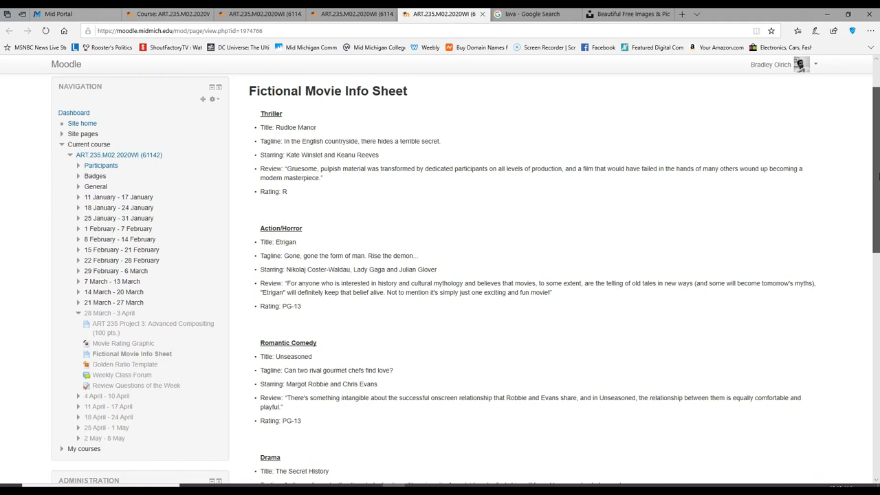
pyautogui.scroll(-3)
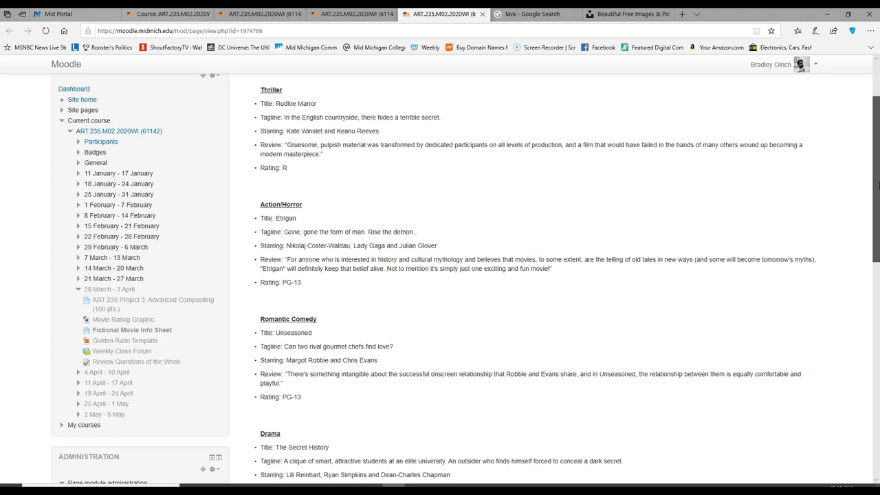
pyautogui.scroll(-3)
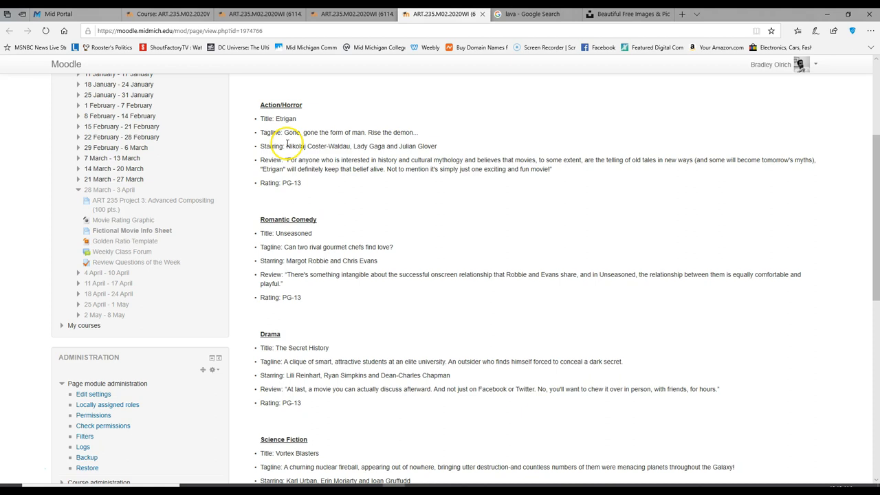
pyautogui.scroll(-3)
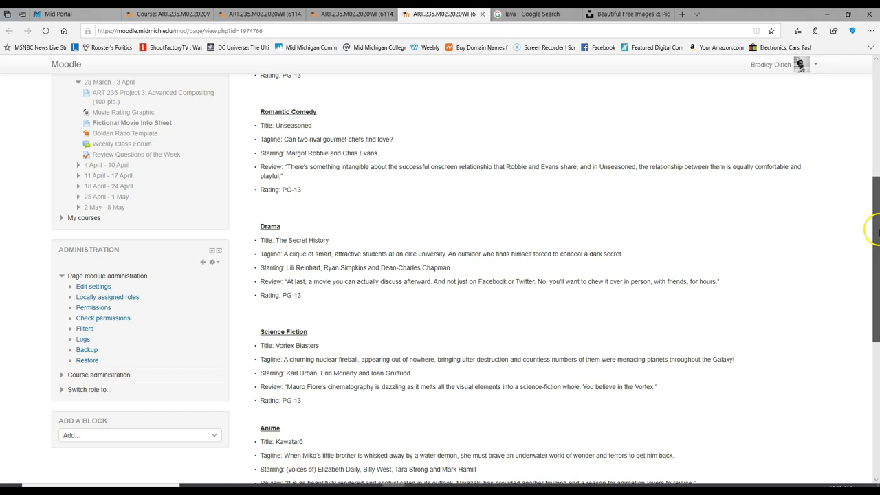
pyautogui.scroll(-3)
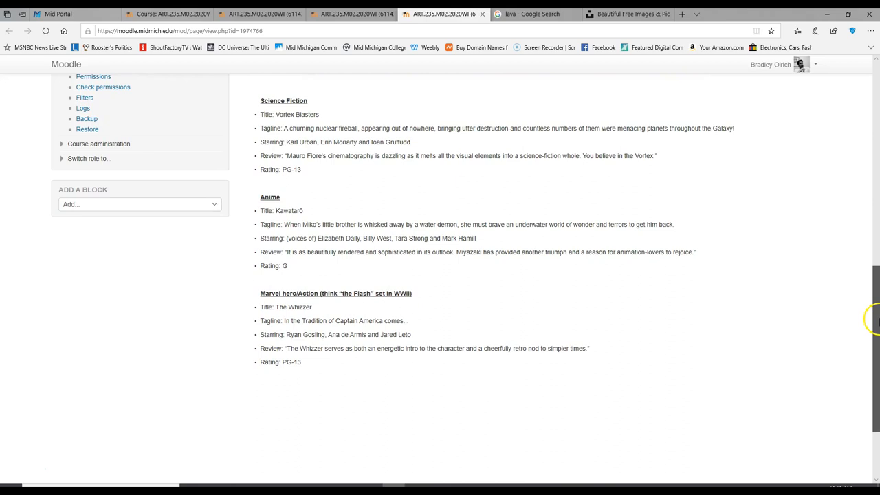
pyautogui.scroll(-3)
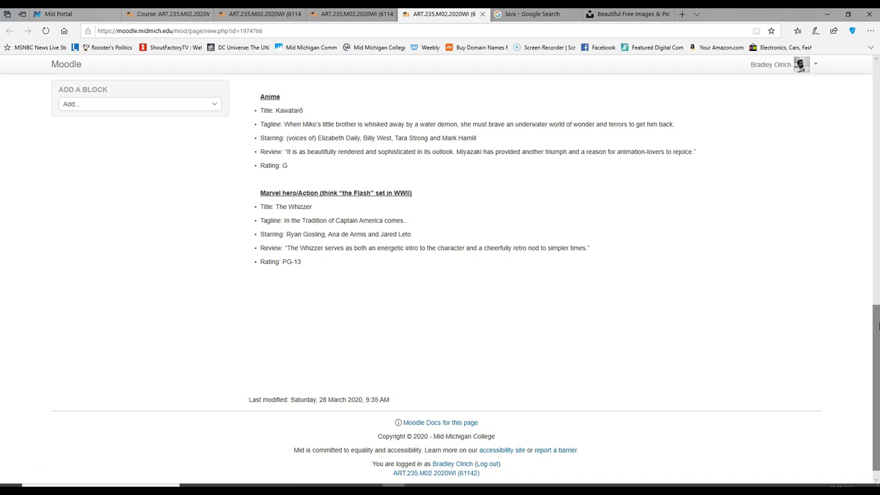
pyautogui.moveTo(528, 154)
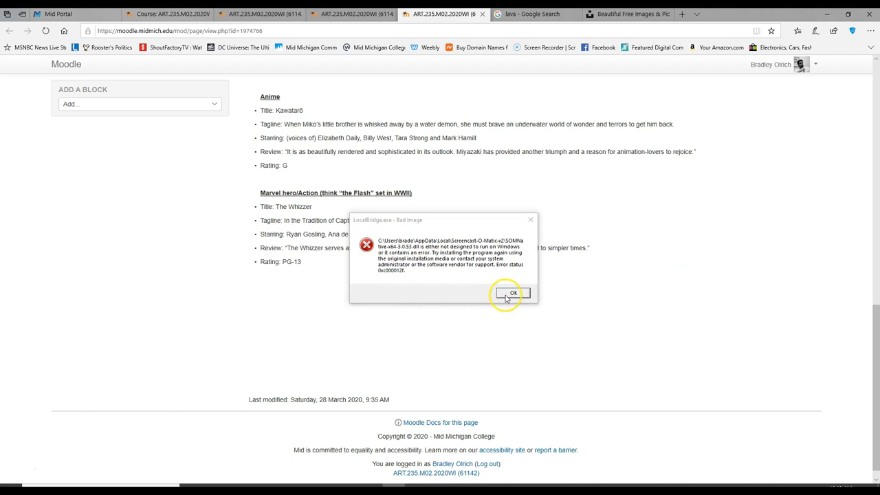
# Step: Dismiss the Bad Image error and scroll back up the movie info sheet
pyautogui.click(512, 293)
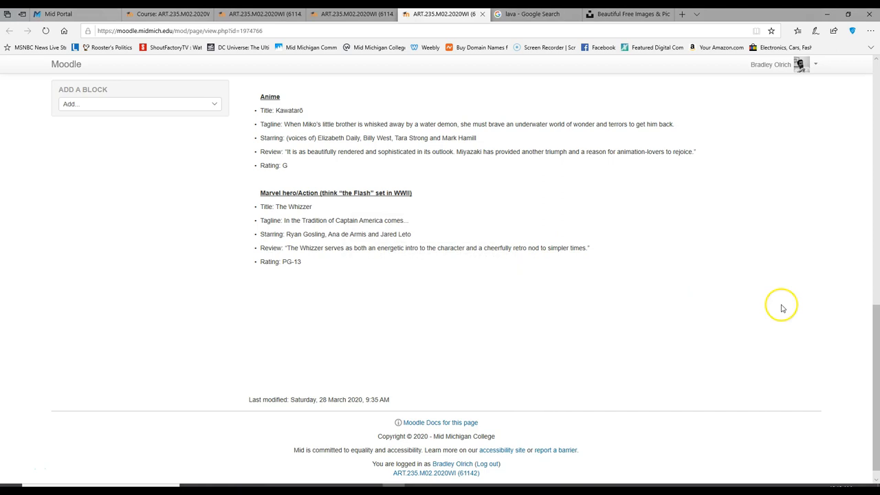
pyautogui.moveTo(398, 257)
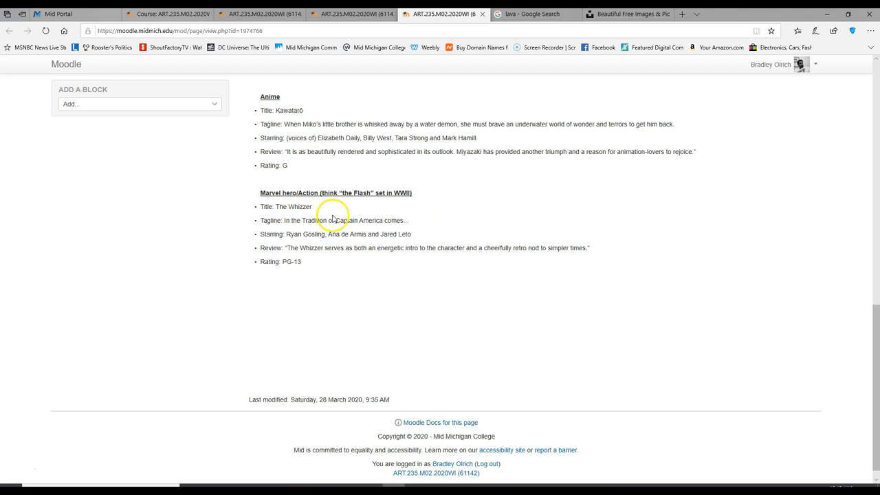
pyautogui.moveTo(413, 225)
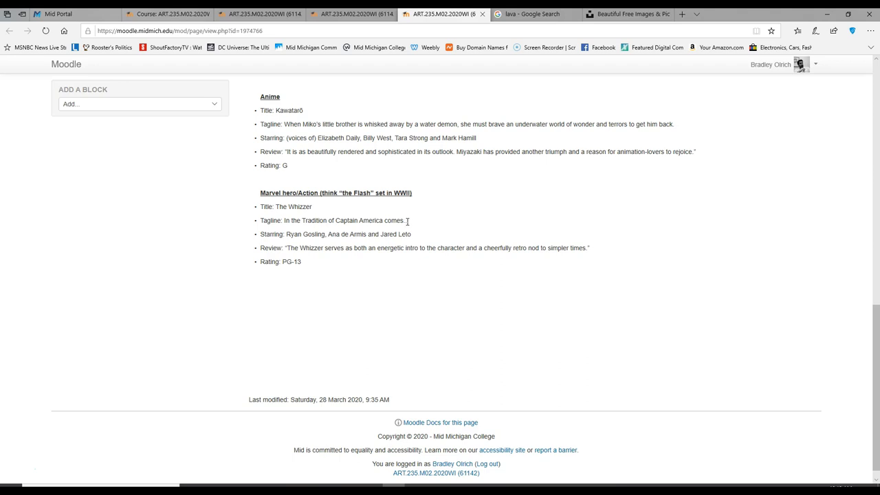
pyautogui.moveTo(406, 218)
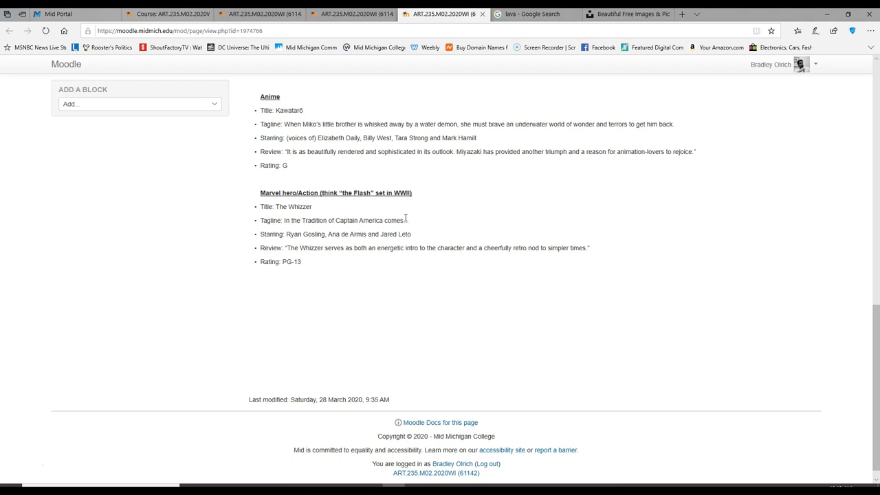
pyautogui.scroll(3)
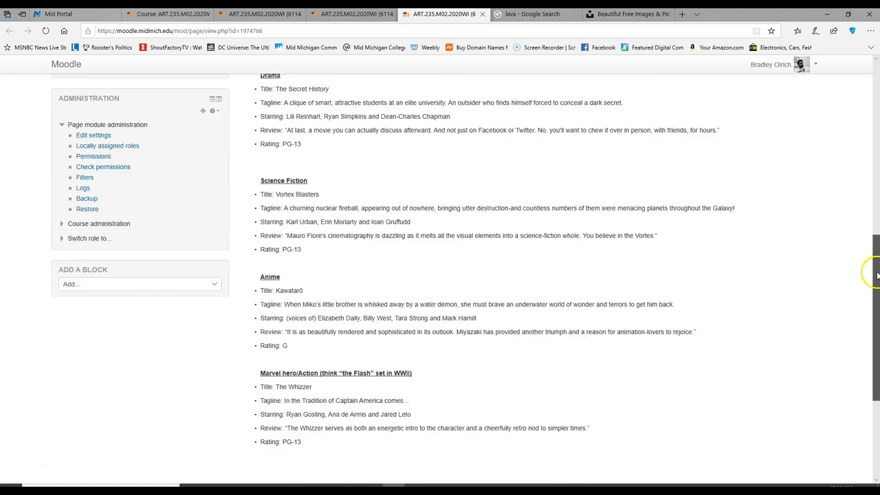
pyautogui.scroll(3)
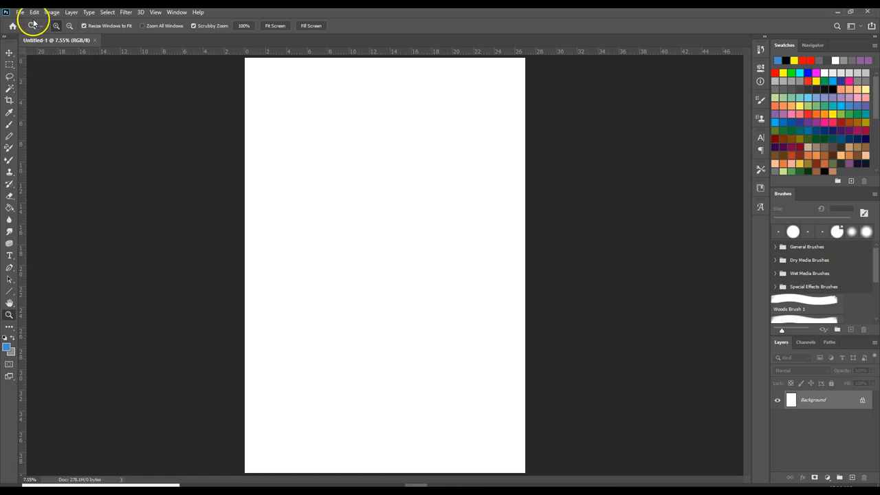
# Step: Open the portrait photo and the three Demon images from the Art 235 folder
pyautogui.click(25, 11)
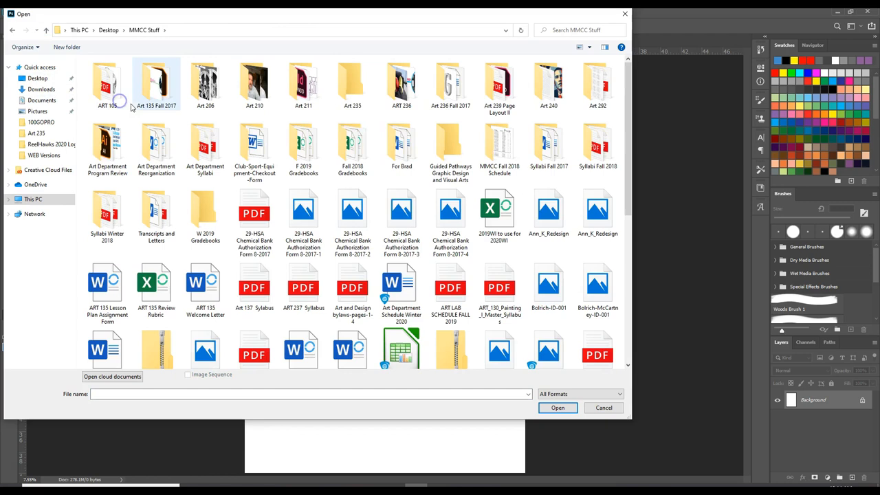
pyautogui.scroll(-3)
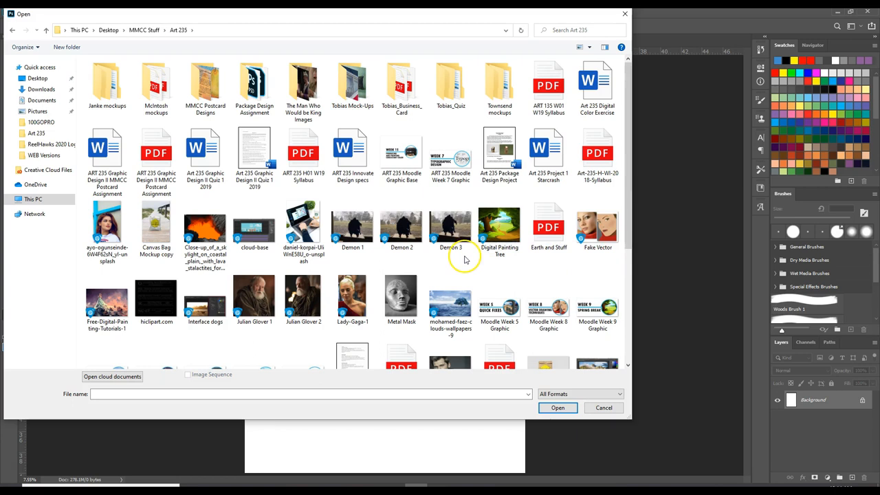
pyautogui.scroll(-3)
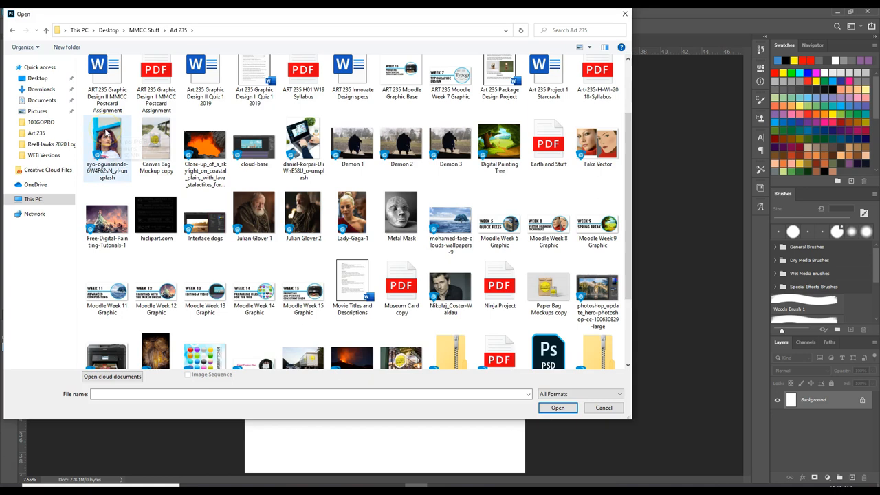
pyautogui.click(558, 407)
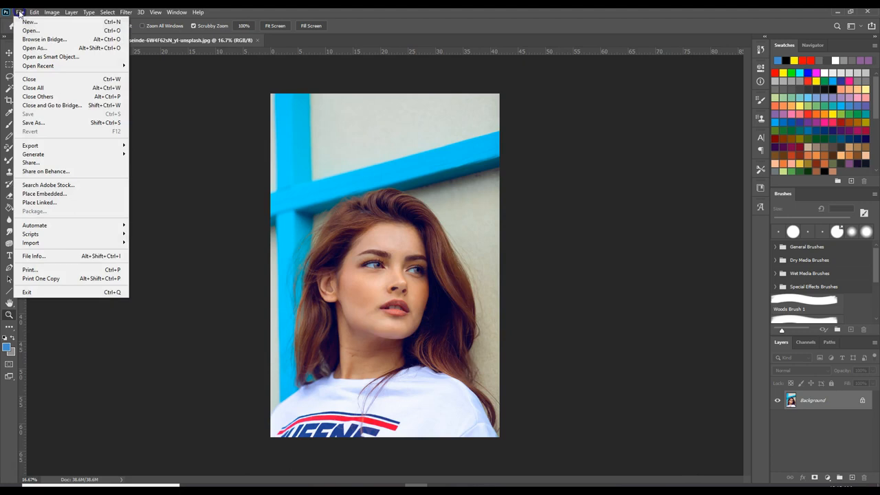
pyautogui.click(28, 33)
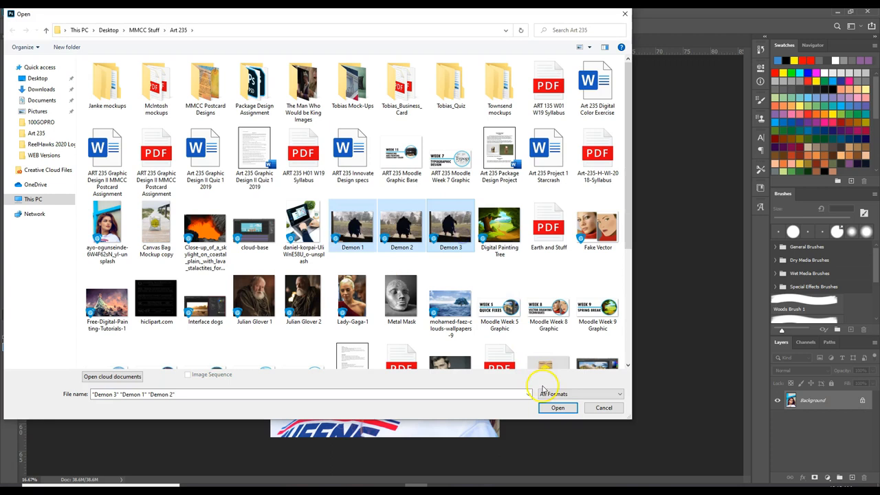
pyautogui.click(558, 407)
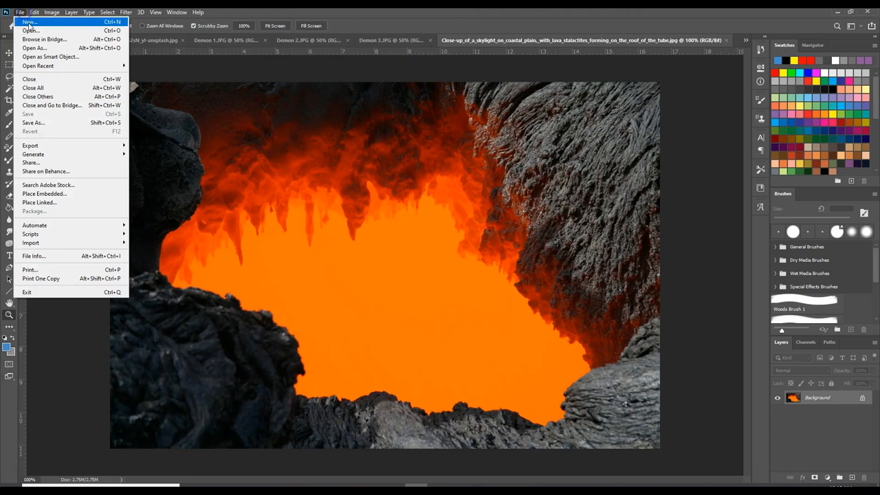
# Step: Open the remaining source photos for the poster, including lava cave and mask
pyautogui.click(30, 35)
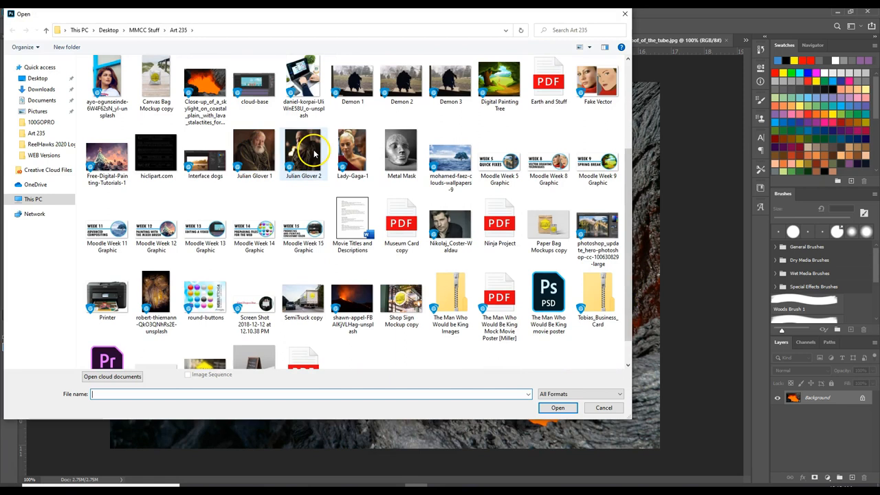
pyautogui.doubleClick(302, 150)
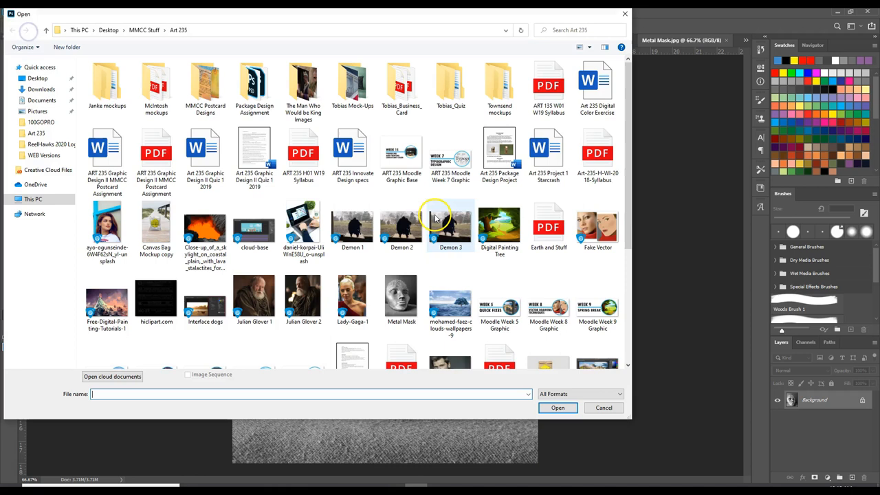
pyautogui.click(559, 407)
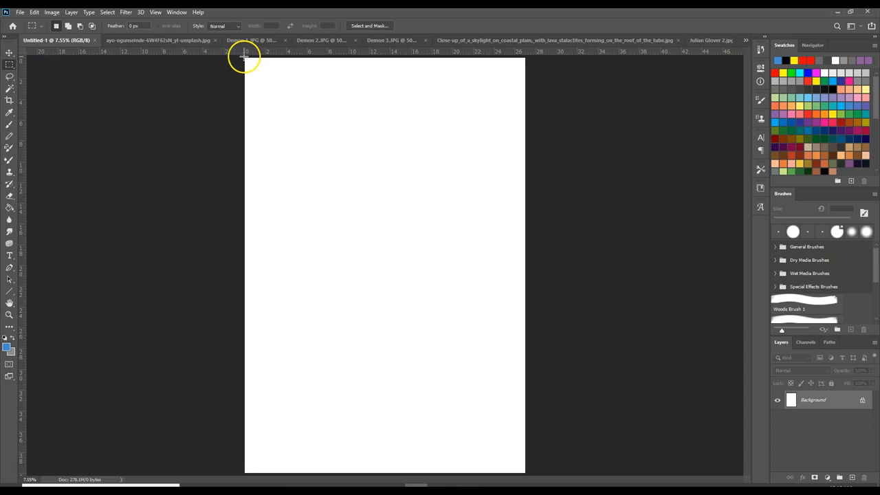
# Step: Drag across the canvas while setting up the new 27x40 inch poster document
pyautogui.moveTo(245, 60); pyautogui.dragTo(525, 451)
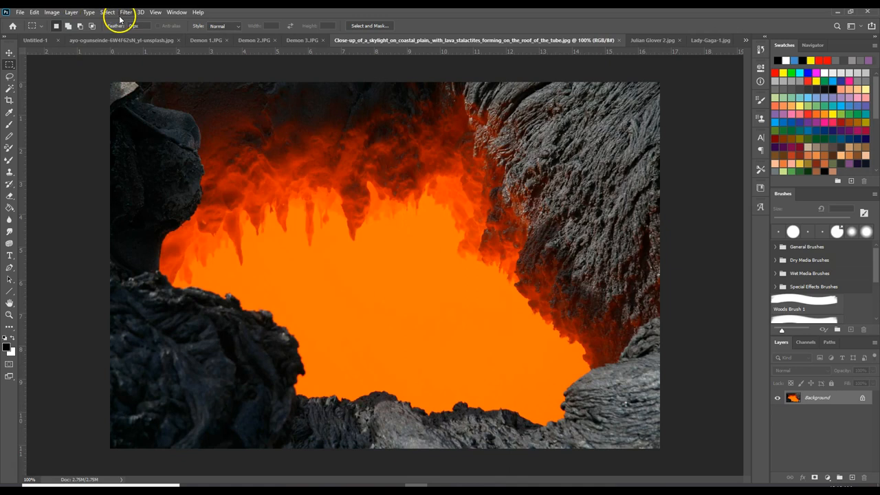
# Step: Bring up the Select menu for the lava cave skylight photo
pyautogui.click(33, 11)
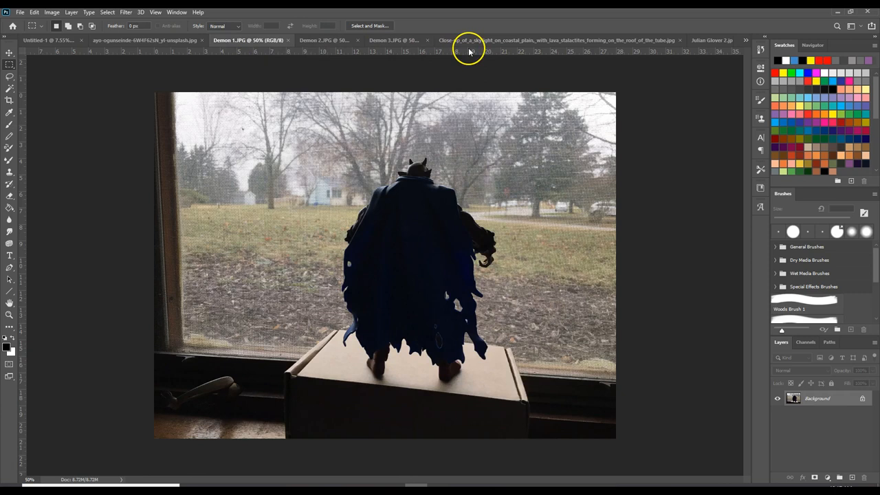
# Step: Switch to the other Demon photo and work down the figure while masking its background
pyautogui.click(385, 40)
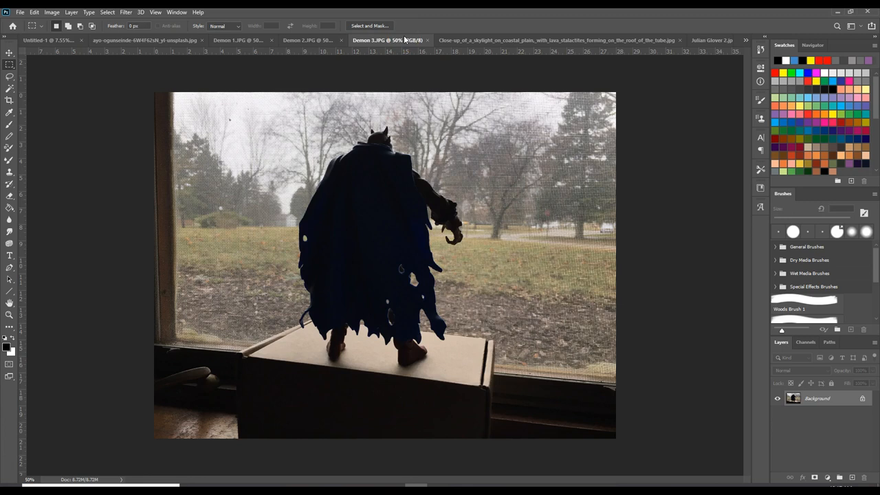
pyautogui.moveTo(25, 120)
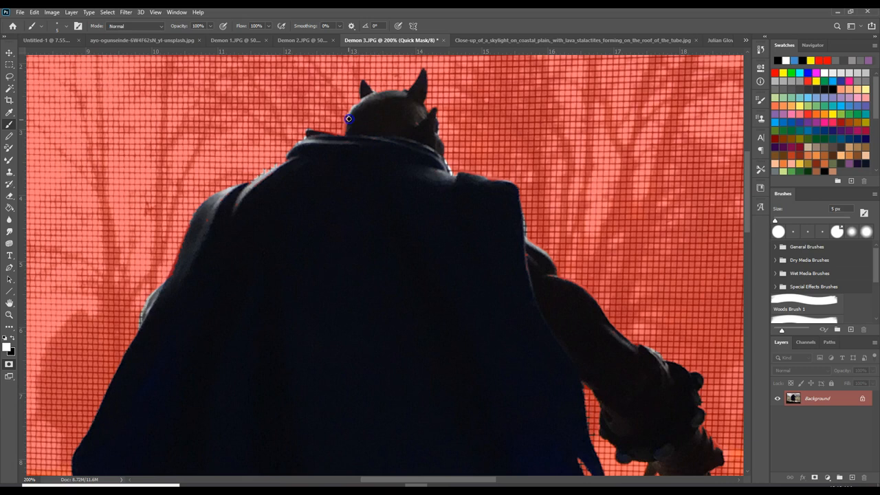
pyautogui.scroll(-3)
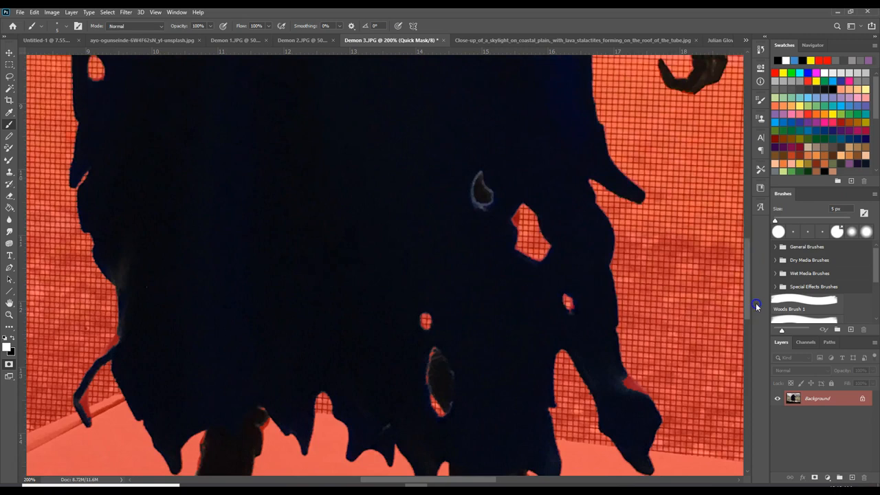
pyautogui.scroll(-3)
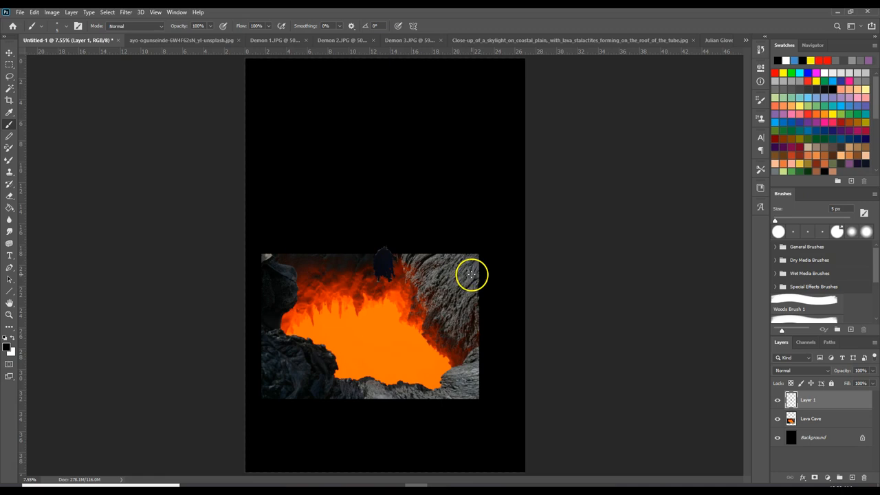
# Step: Start Edit > Transform to scale the demon silhouette into the lava cave opening
pyautogui.click(27, 11)
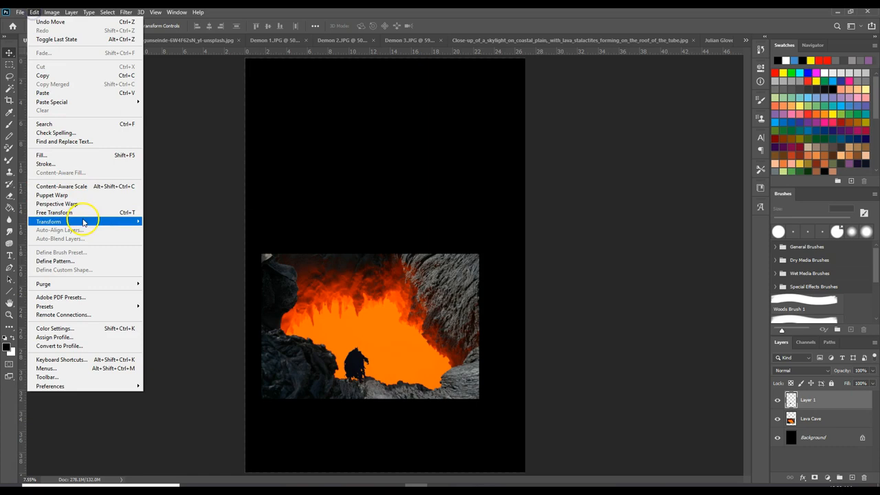
pyautogui.click(56, 212)
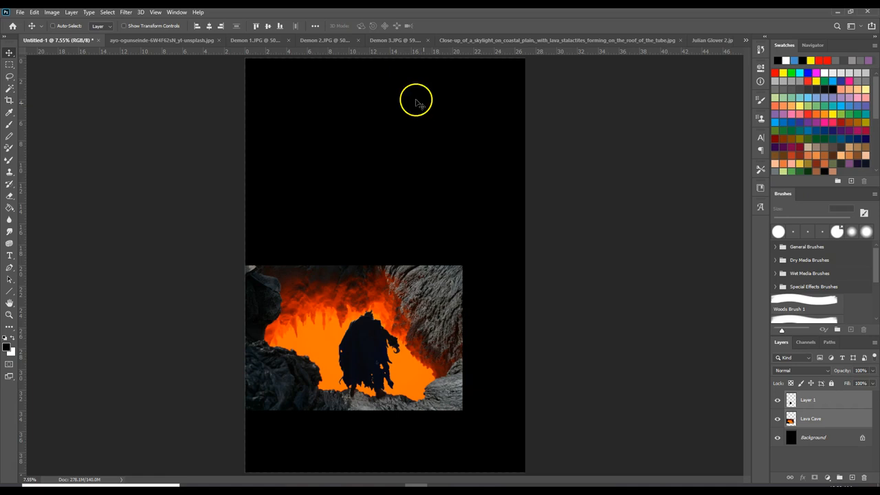
pyautogui.moveTo(398, 203)
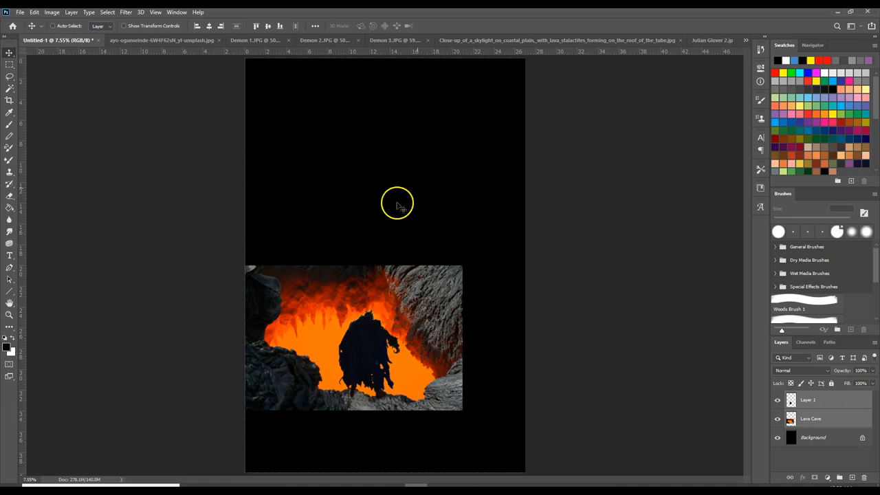
pyautogui.moveTo(578, 322)
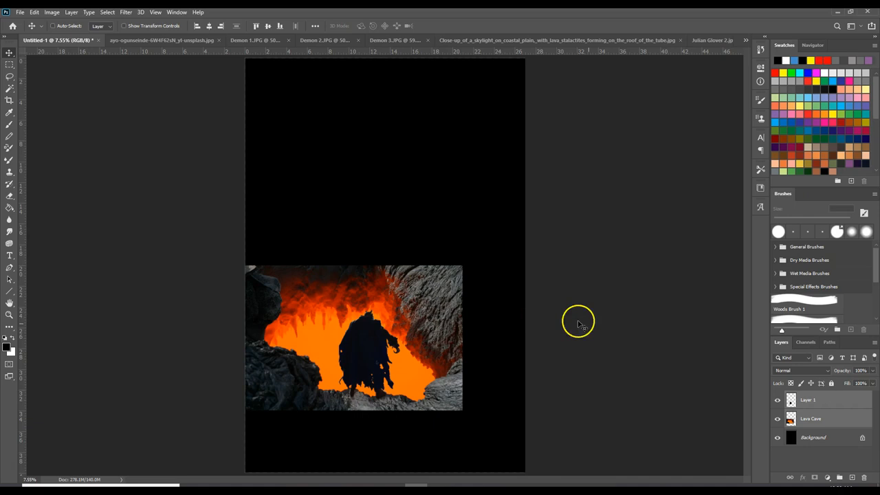
# Step: Rename the demon silhouette's layer to Grigan
pyautogui.doubleClick(808, 398)
pyautogui.write('Etrigan')
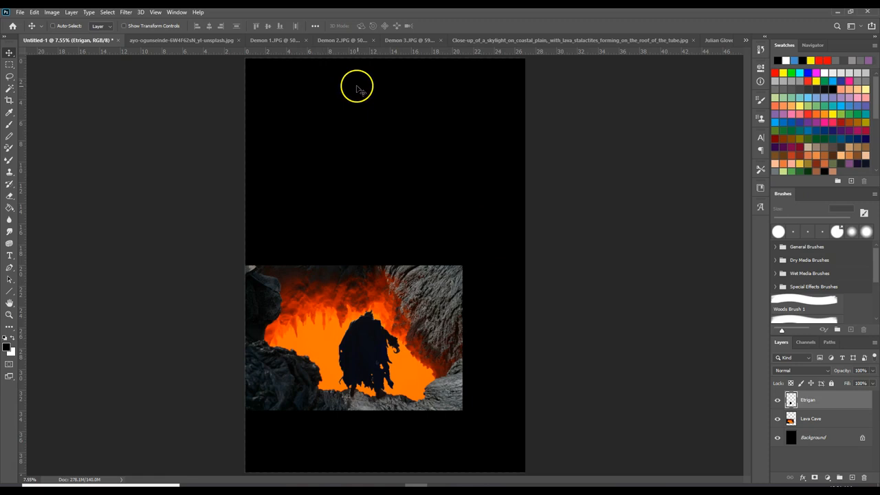
pyautogui.moveTo(481, 308)
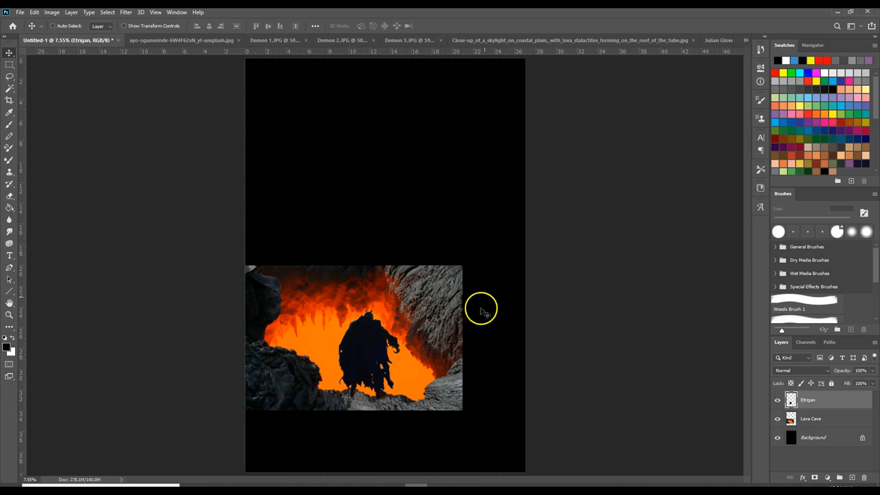
pyautogui.moveTo(396, 328)
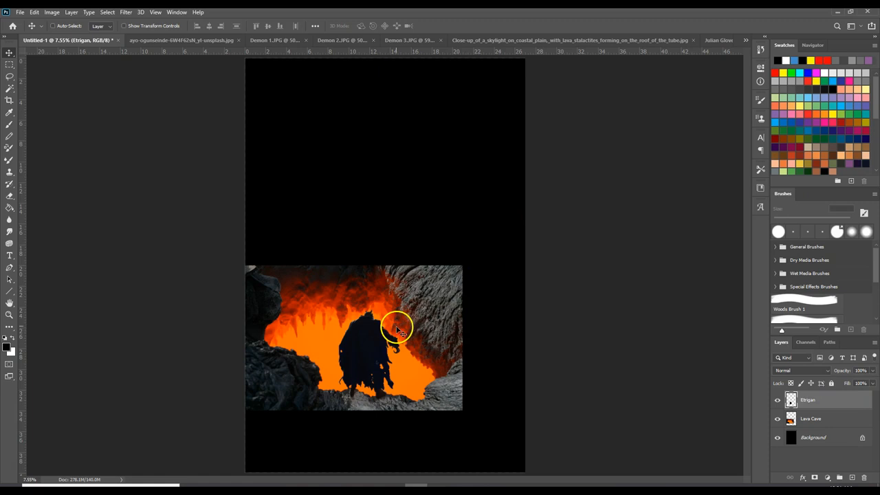
pyautogui.moveTo(400, 246)
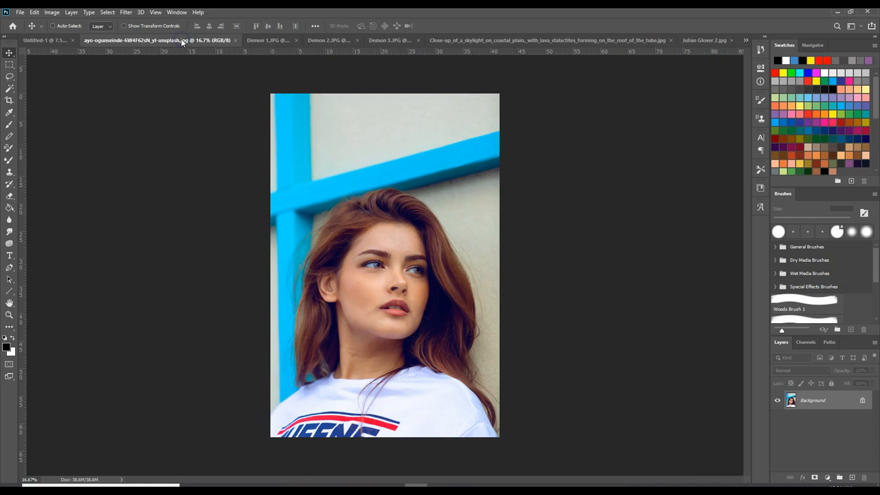
pyautogui.moveTo(602, 46)
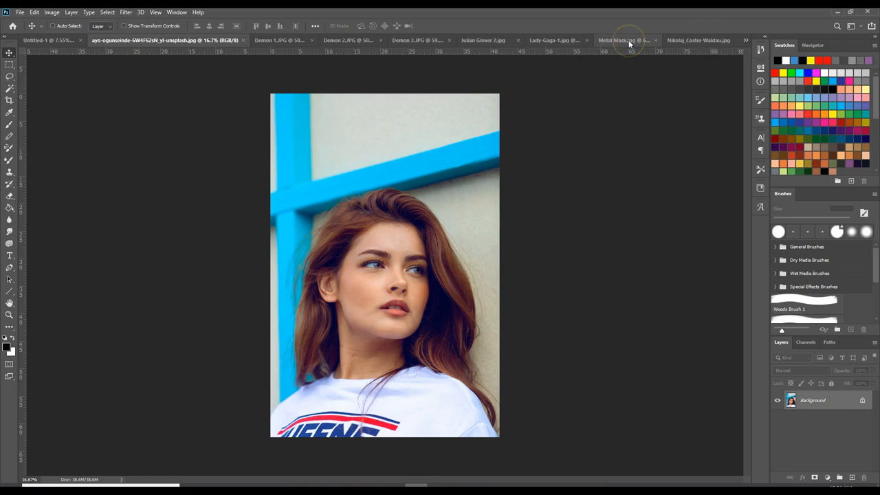
pyautogui.moveTo(396, 225)
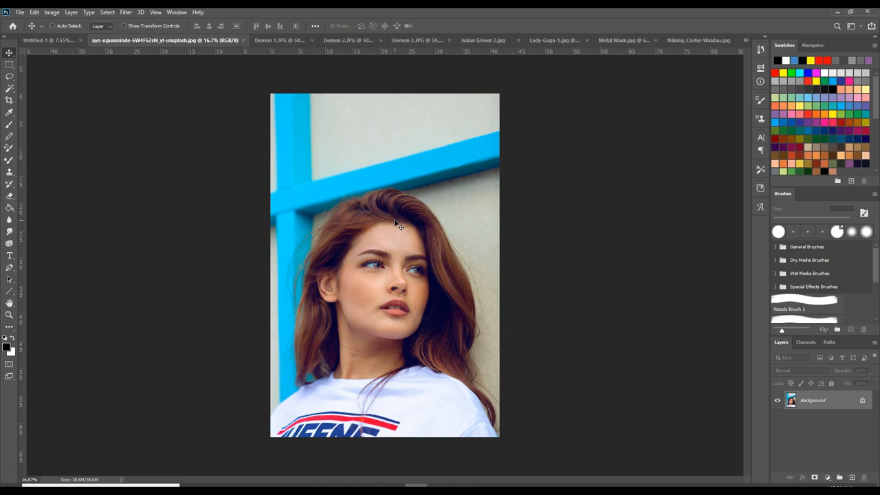
# Step: Bring the red-haired woman's portrait photo to the front for review
pyautogui.click(626, 40)
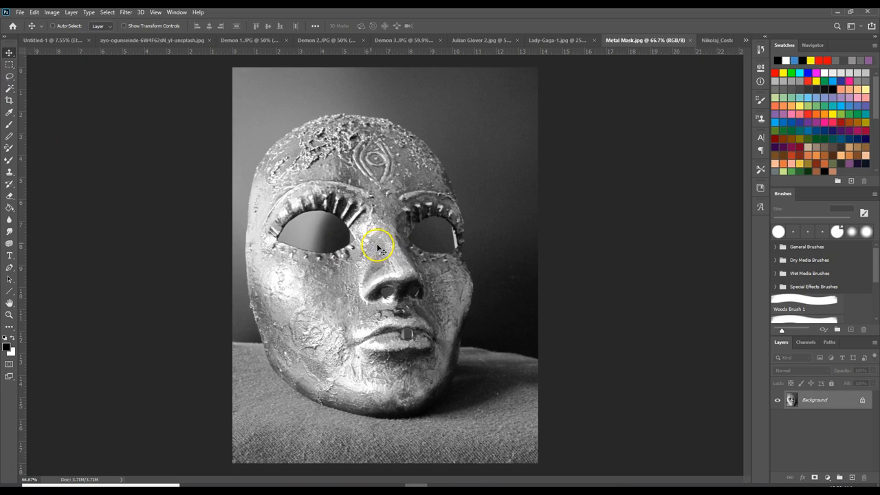
pyautogui.moveTo(775, 373)
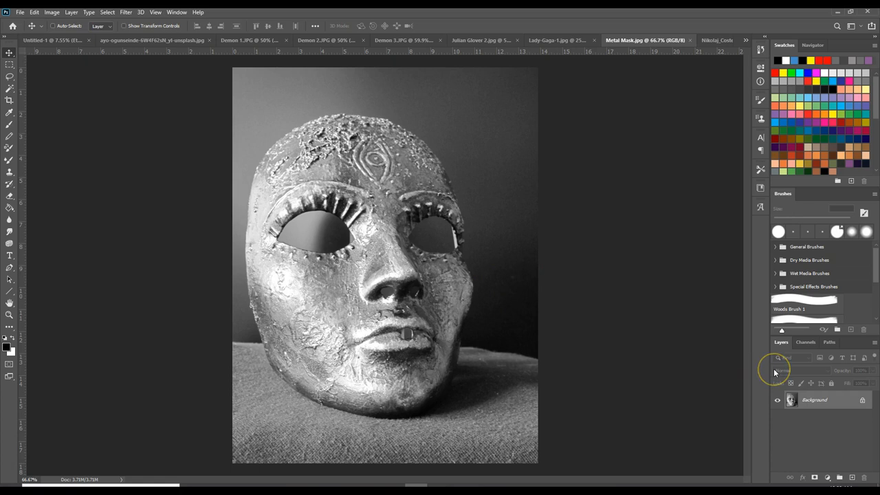
pyautogui.moveTo(168, 108)
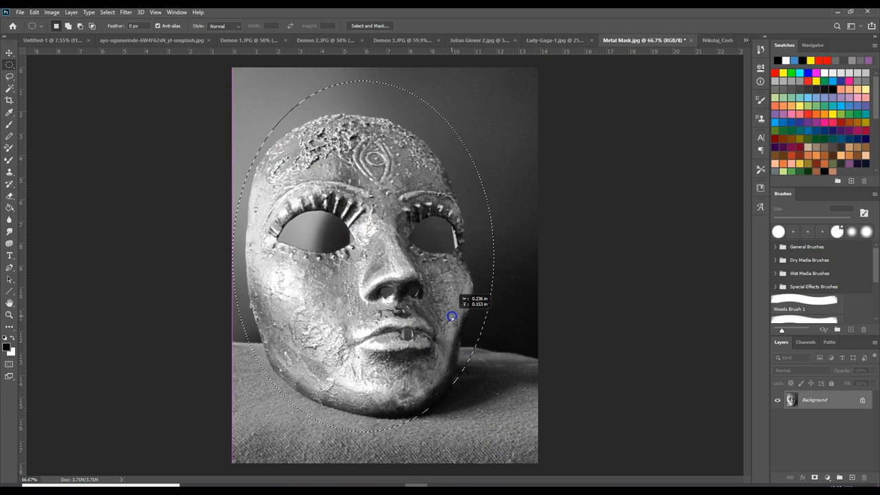
# Step: Paste the metal mask's oval cut-out as Layer 1 over the black backdrop
pyautogui.click(22, 11)
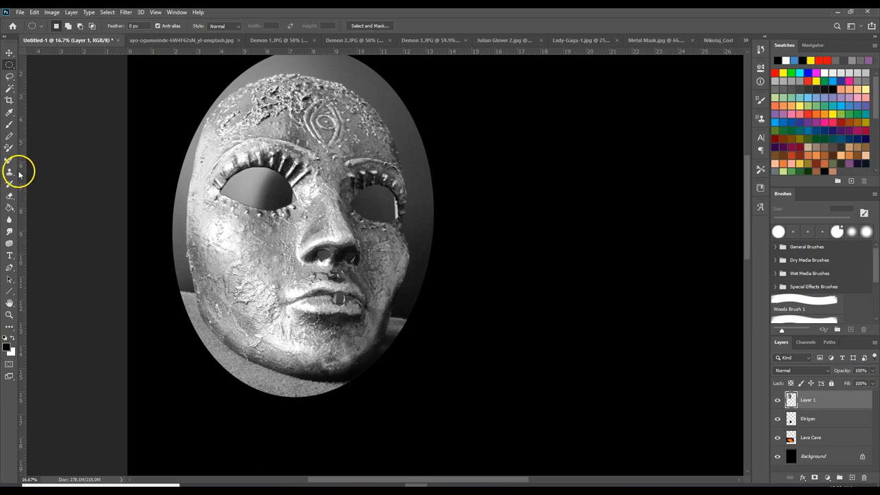
# Step: Hide the mask's oval edges into black and rename Layer 1 to Mask
pyautogui.click(11, 167)
pyautogui.write('Mask')
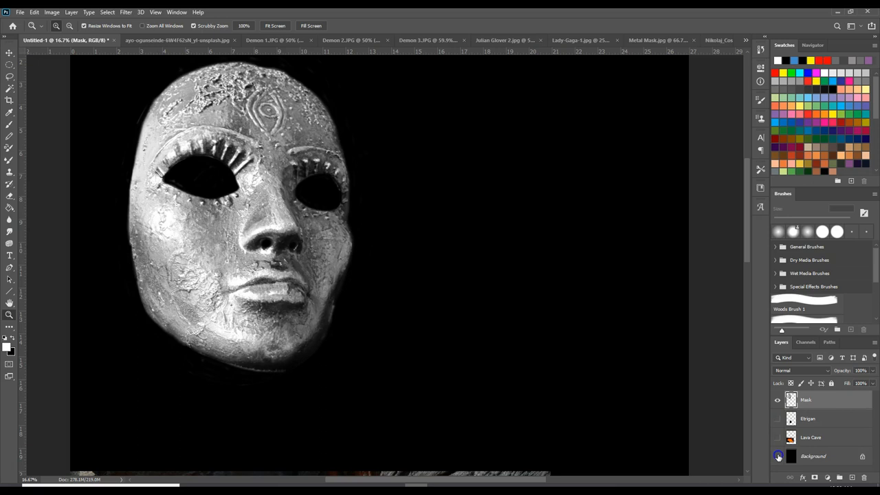
pyautogui.click(777, 456)
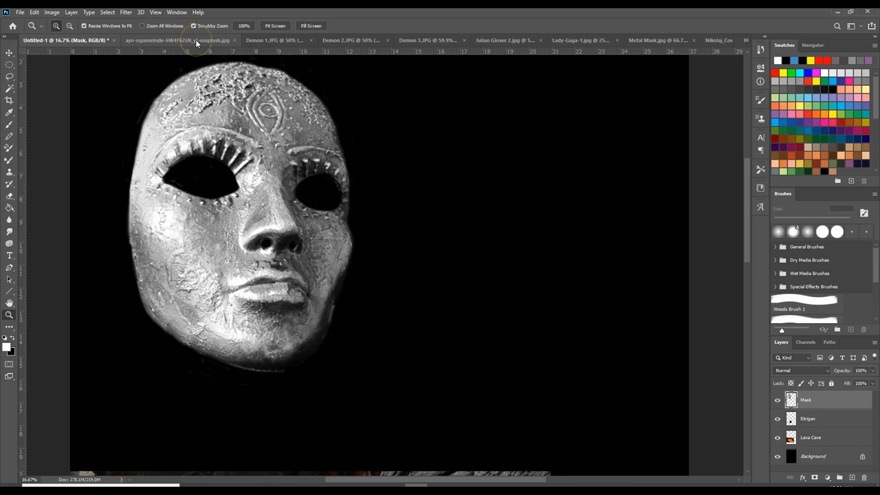
# Step: Lasso the red-haired woman's face in her portrait and copy it
pyautogui.click(181, 40)
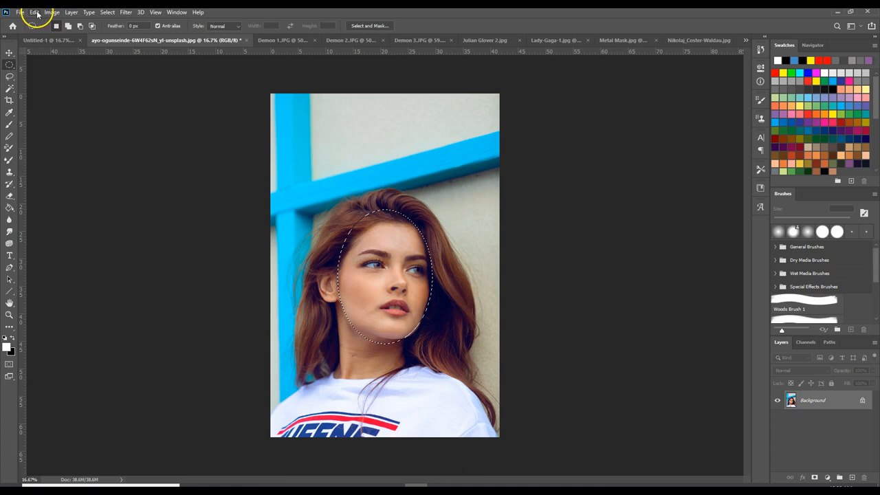
pyautogui.click(69, 40)
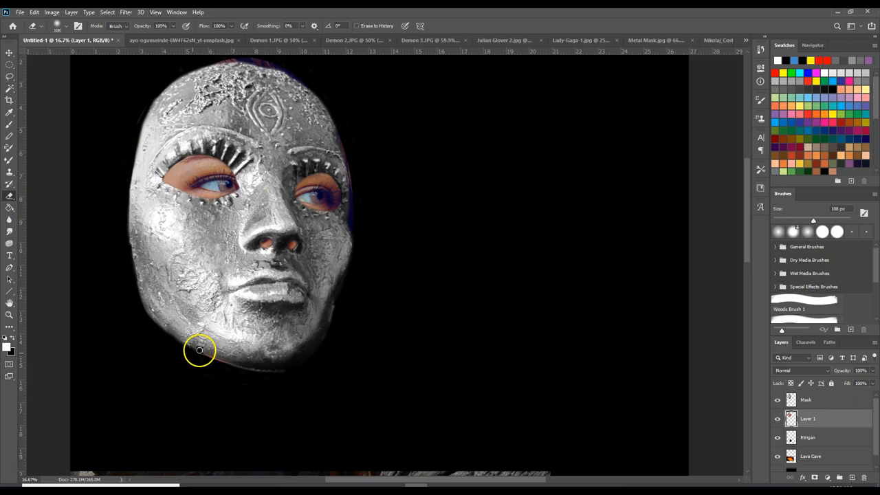
pyautogui.moveTo(400, 218)
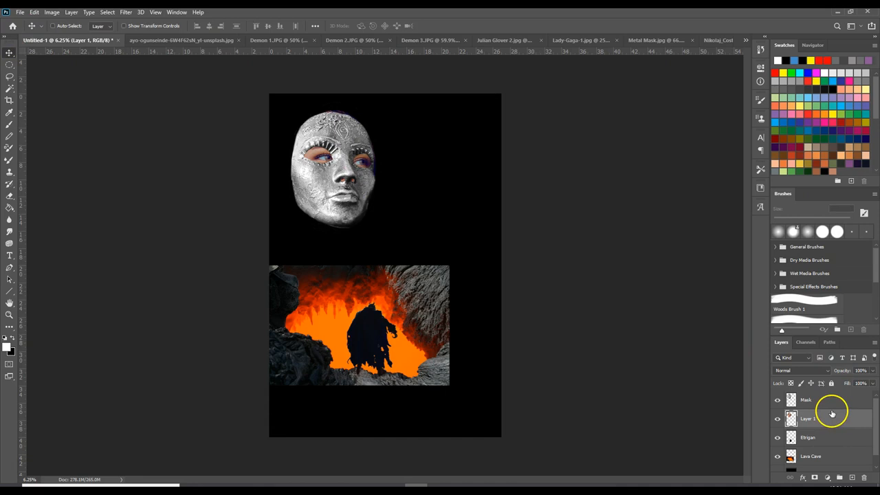
# Step: Rename the face layer Face, shift the mask up-right, and bring up the old man's photo
pyautogui.doubleClick(807, 419)
pyautogui.write('Face')
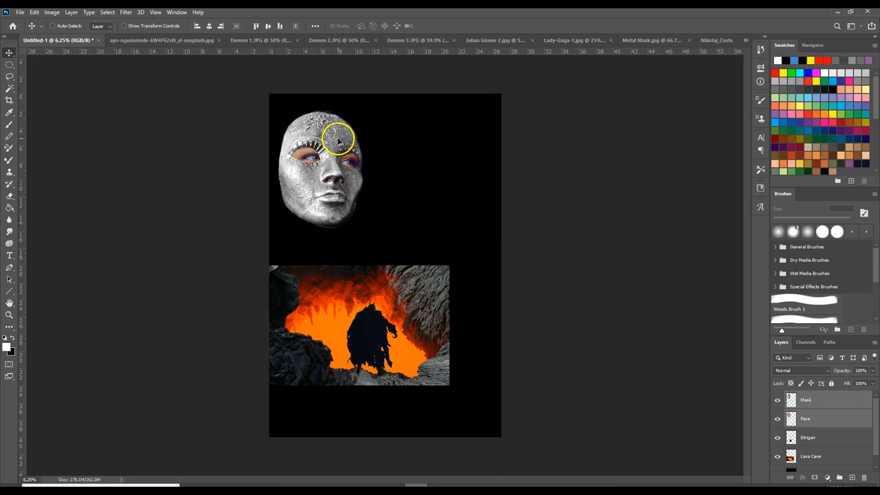
pyautogui.moveTo(327, 165); pyautogui.dragTo(465, 185)
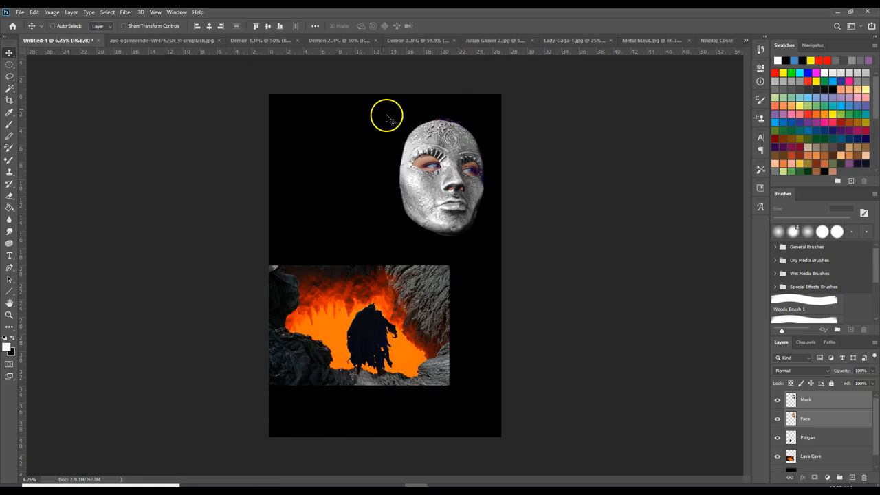
pyautogui.click(498, 40)
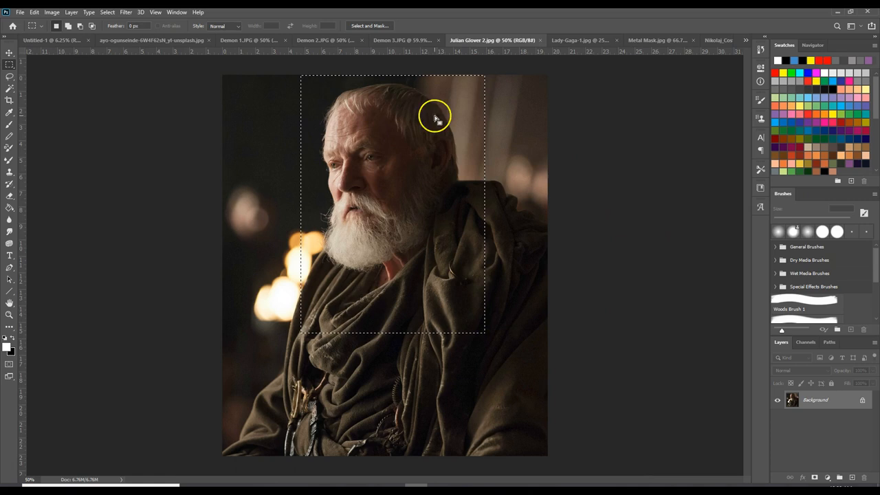
# Step: Copy the old bearded man, paste him into the poster and enlarge him beside the mask
pyautogui.click(62, 39)
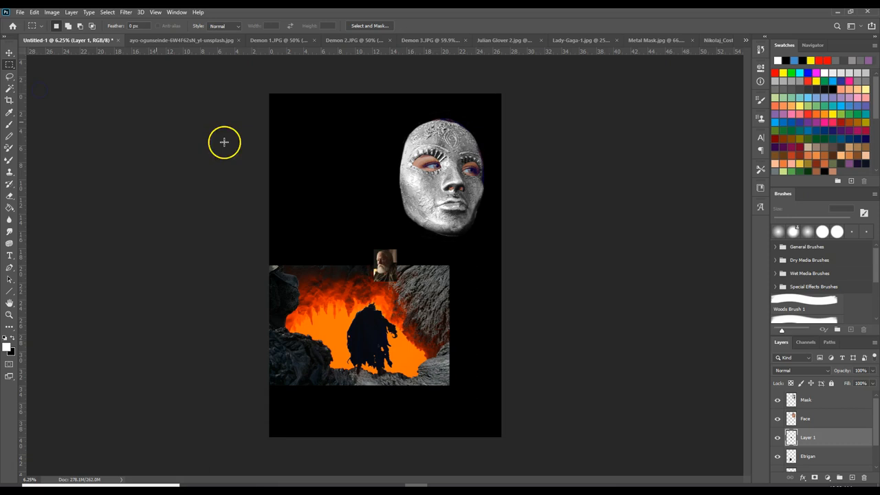
pyautogui.click(384, 260)
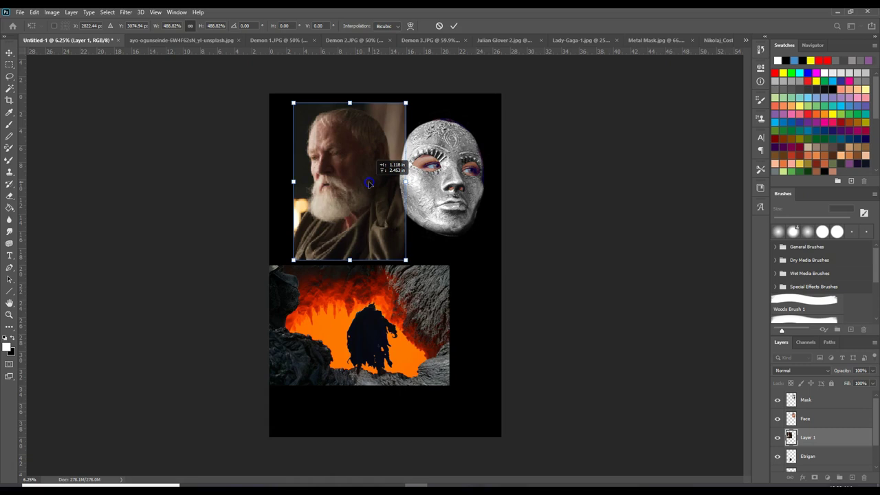
pyautogui.moveTo(369, 184); pyautogui.dragTo(349, 225)
pyautogui.write('Merlin')
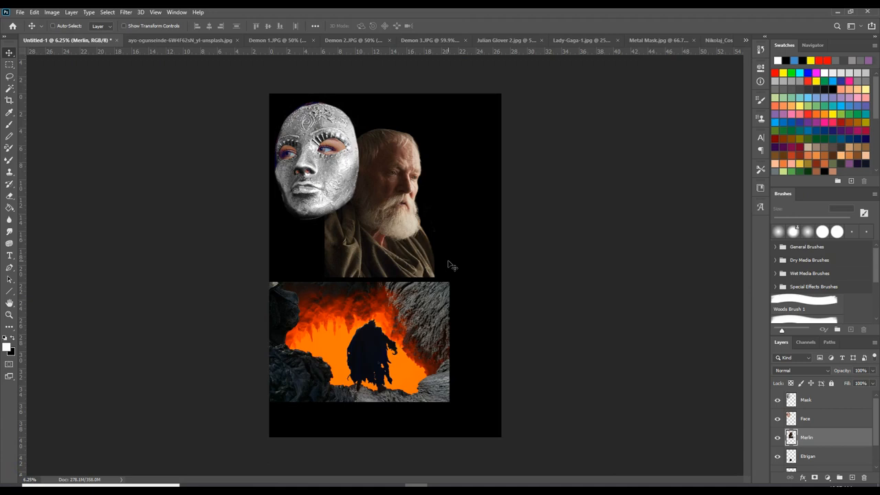
pyautogui.moveTo(343, 248)
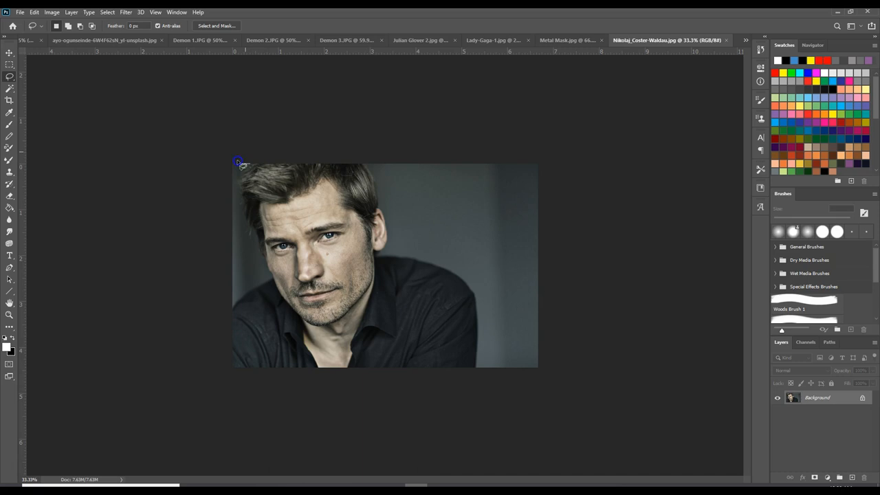
# Step: Lasso-select the dark-haired man in his portrait for copying
pyautogui.moveTo(237, 162); pyautogui.dragTo(360, 168)
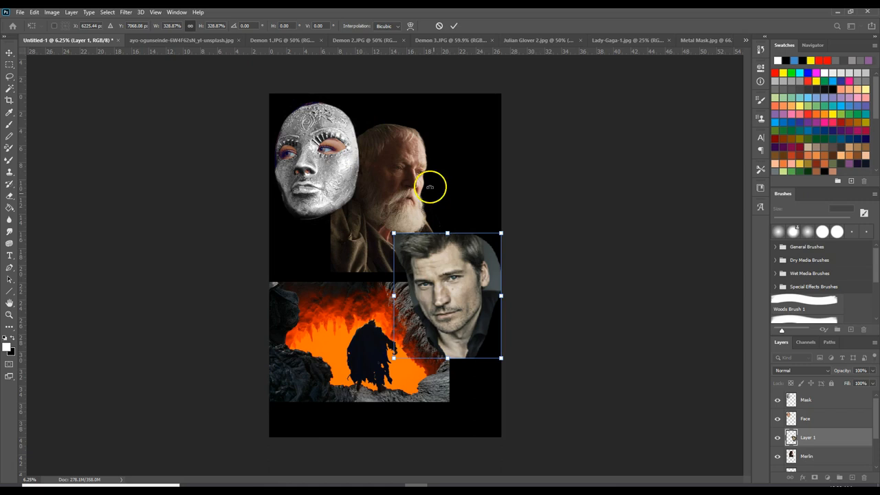
pyautogui.moveTo(462, 125)
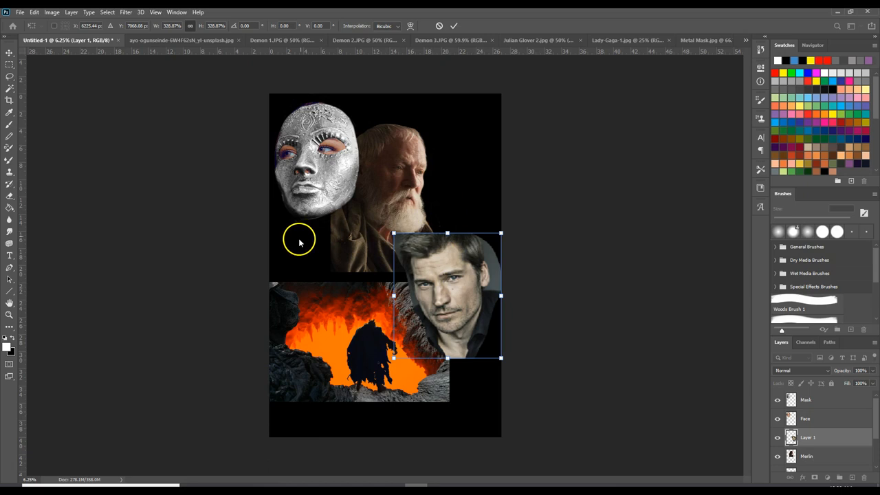
pyautogui.moveTo(467, 181)
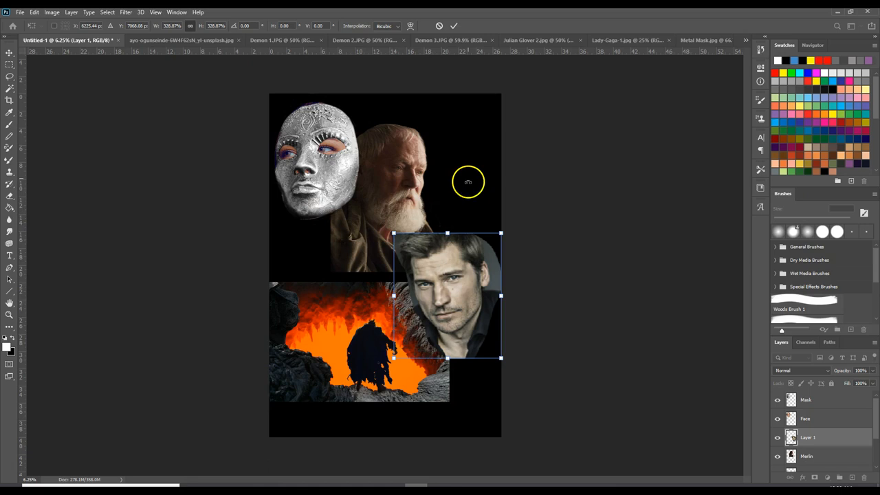
pyautogui.moveTo(564, 110)
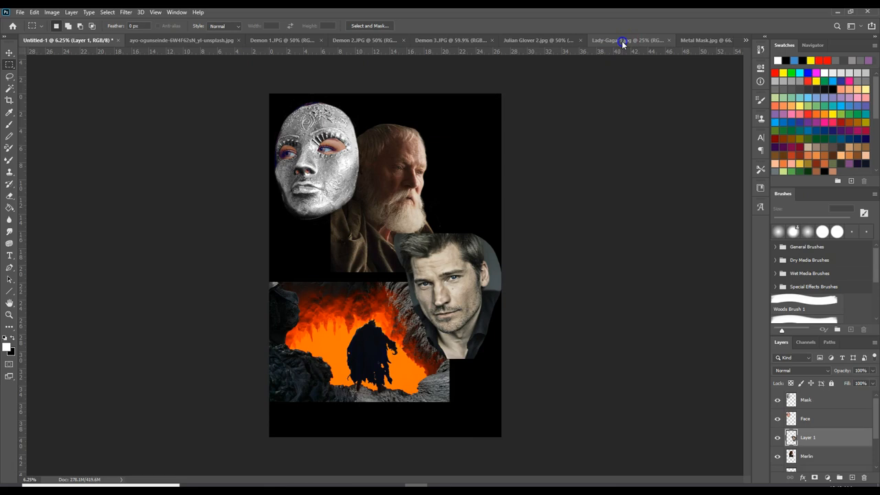
# Step: Bring up the Lady-Gaga-1.jpg portrait to select an oval around her face
pyautogui.click(622, 40)
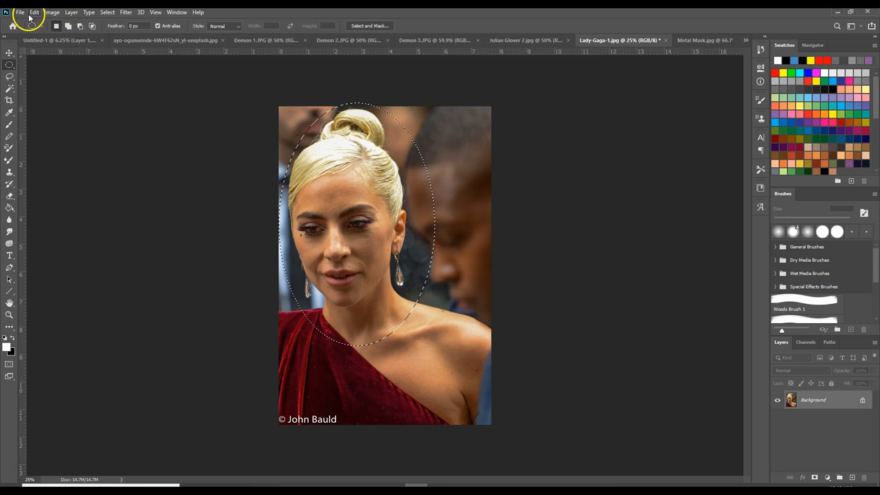
# Step: Copy the blonde woman's oval face selection via Edit > Copy for the poster
pyautogui.click(39, 11)
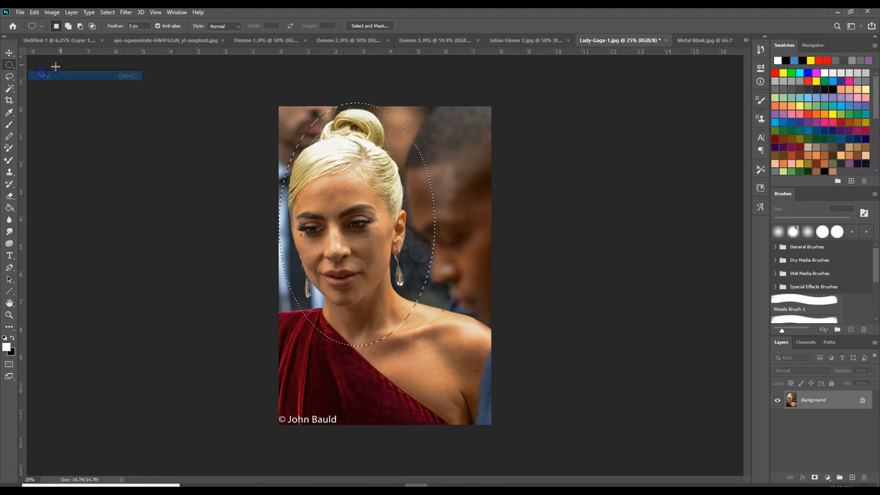
pyautogui.click(58, 40)
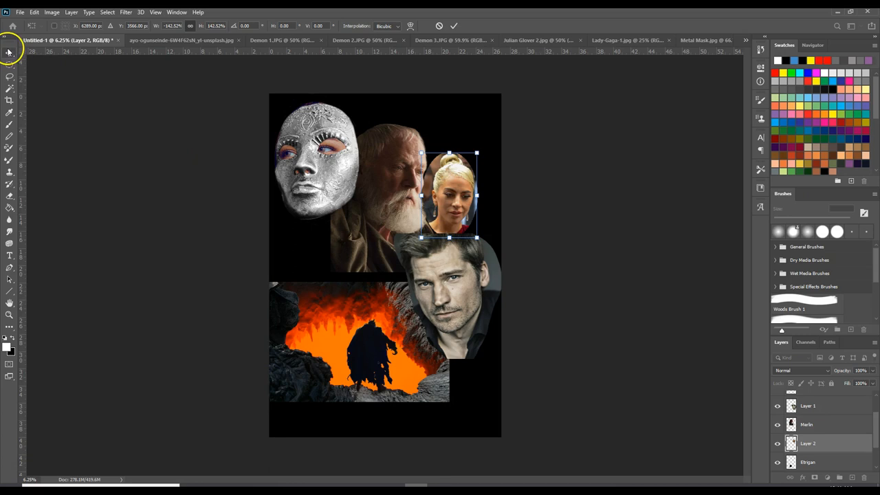
# Step: Drag the blonde woman's face into place beside the old man at upper right
pyautogui.moveTo(451, 196); pyautogui.dragTo(305, 247)
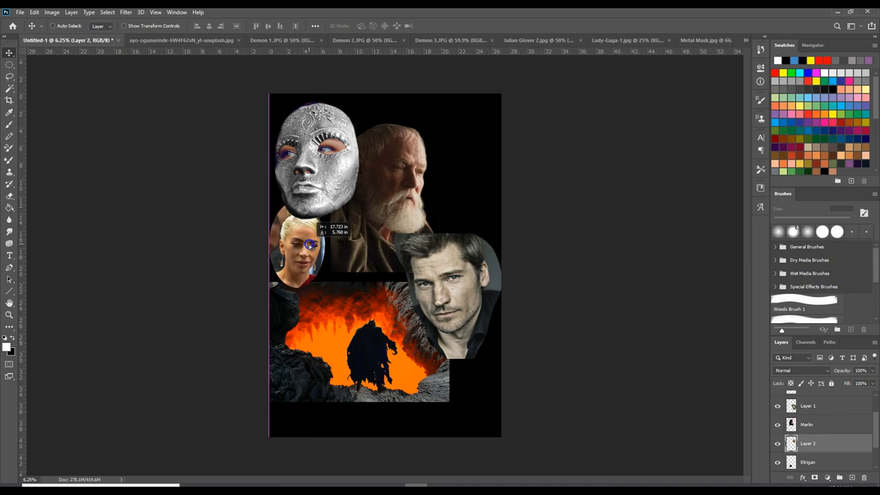
pyautogui.moveTo(305, 247); pyautogui.dragTo(447, 199)
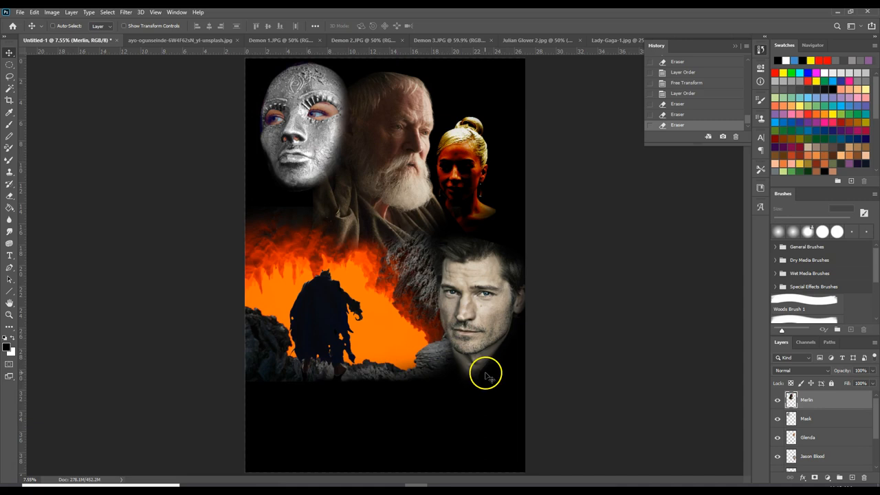
pyautogui.moveTo(446, 448)
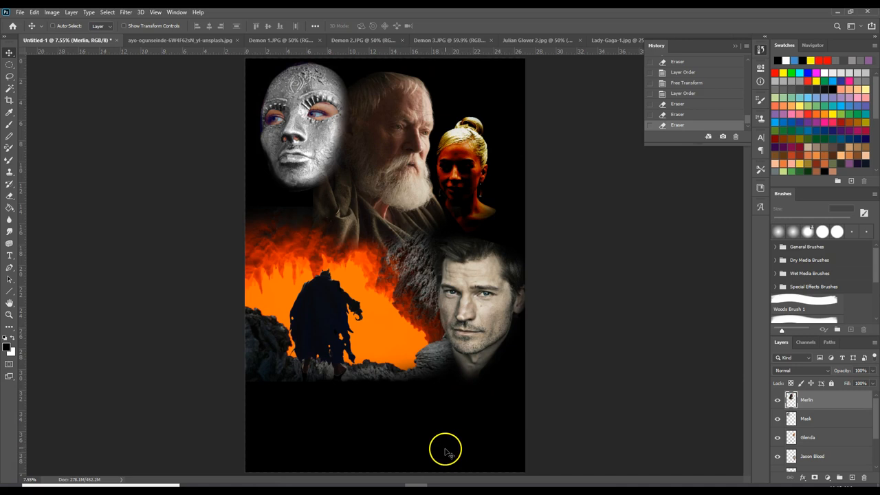
pyautogui.moveTo(335, 351)
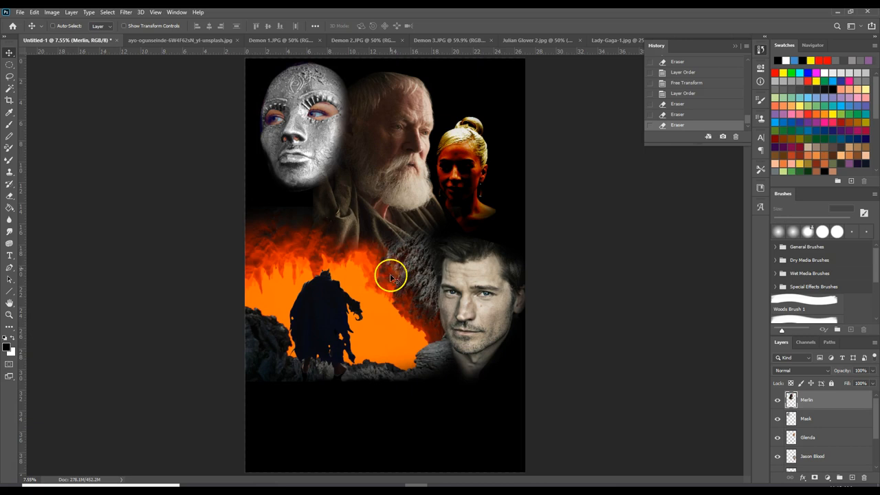
pyautogui.moveTo(435, 69)
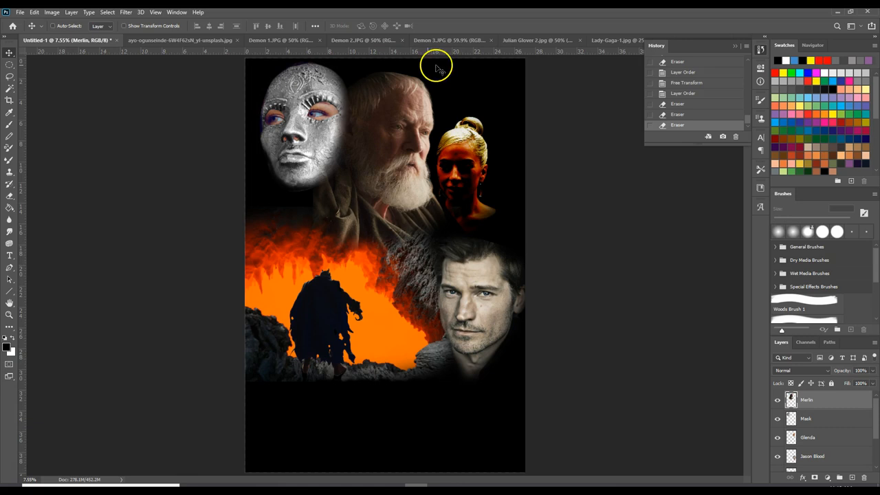
pyautogui.moveTo(476, 325)
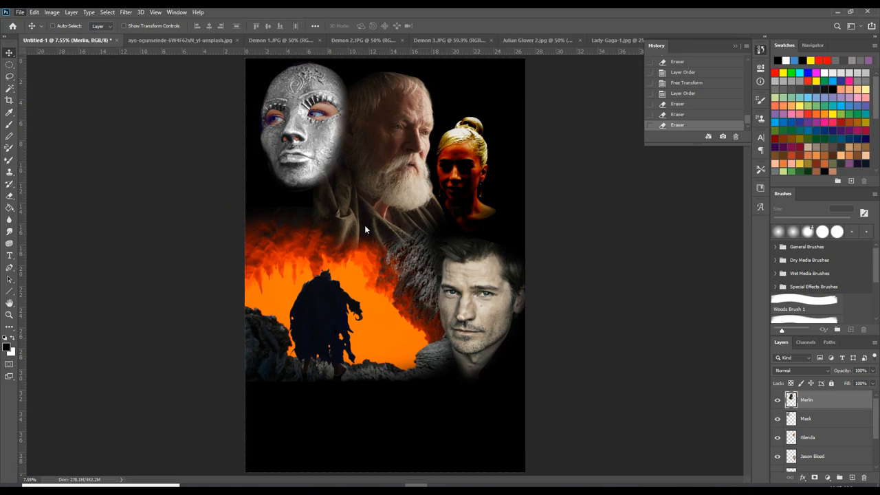
pyautogui.press('Ctrl+Shift+S')
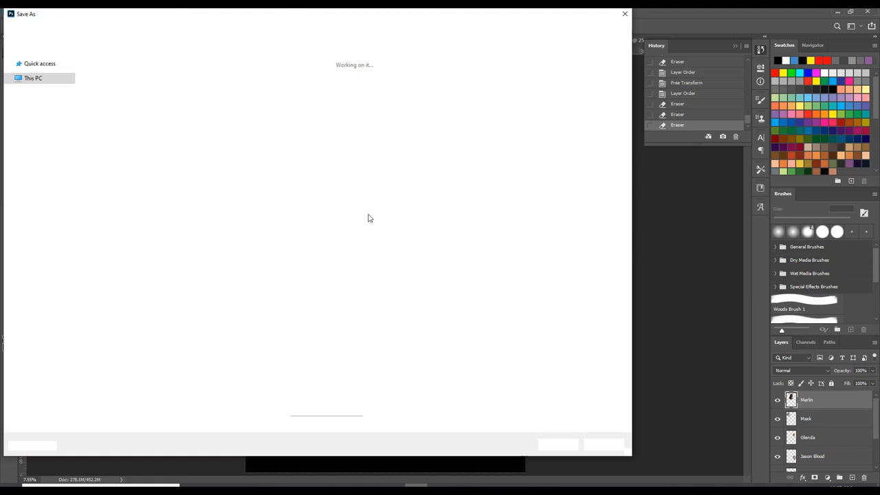
# Step: Save the poster as 'Movie Poster-Working' in TIFF format with layers kept
pyautogui.click(123, 371)
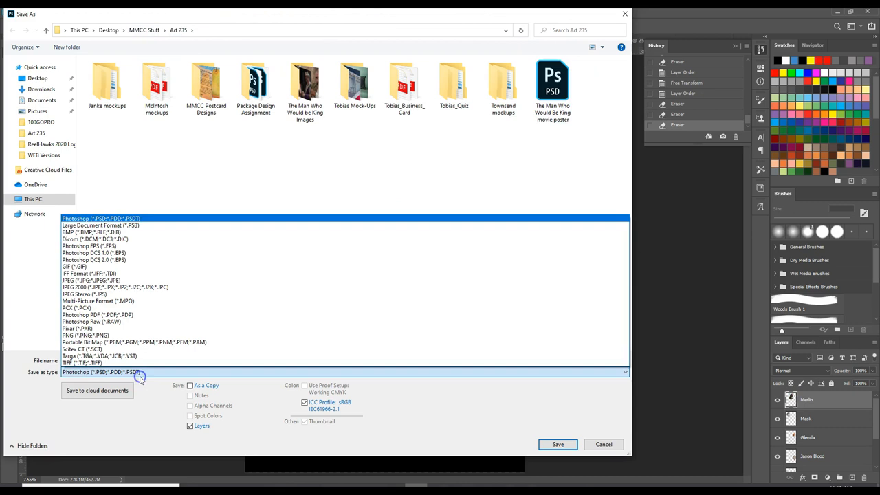
pyautogui.write('Movie-Poster')
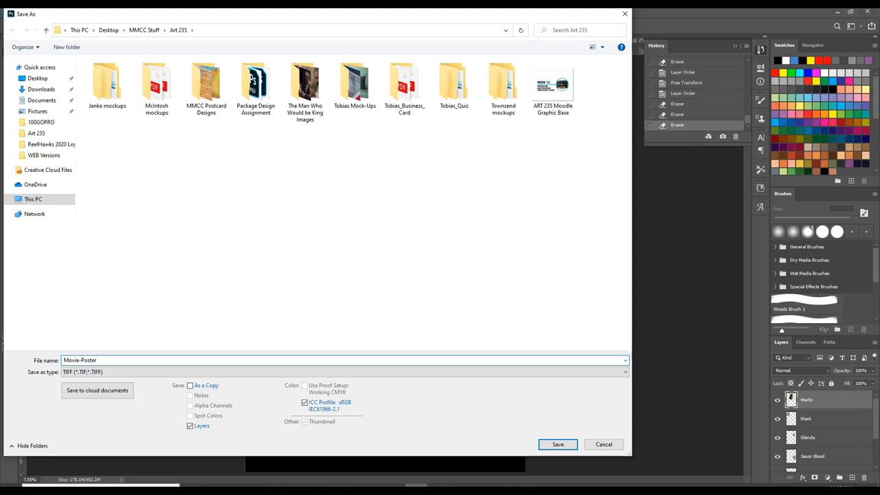
pyautogui.write('-Working')
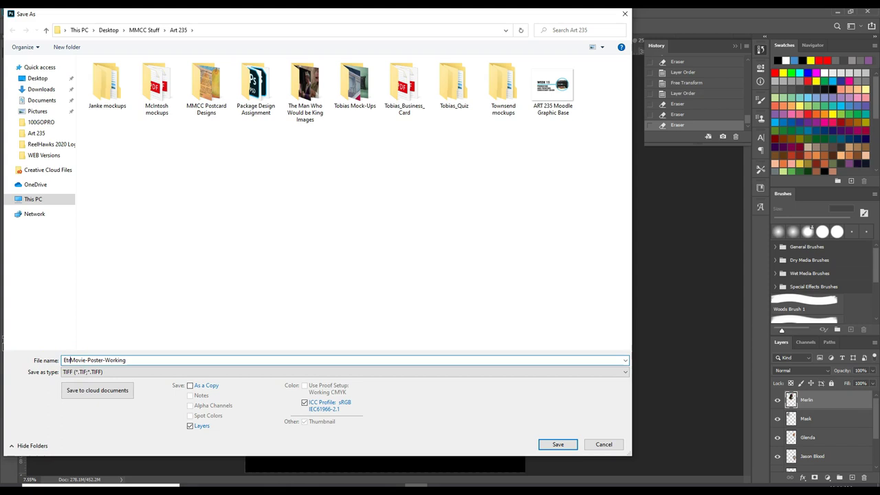
pyautogui.click(602, 444)
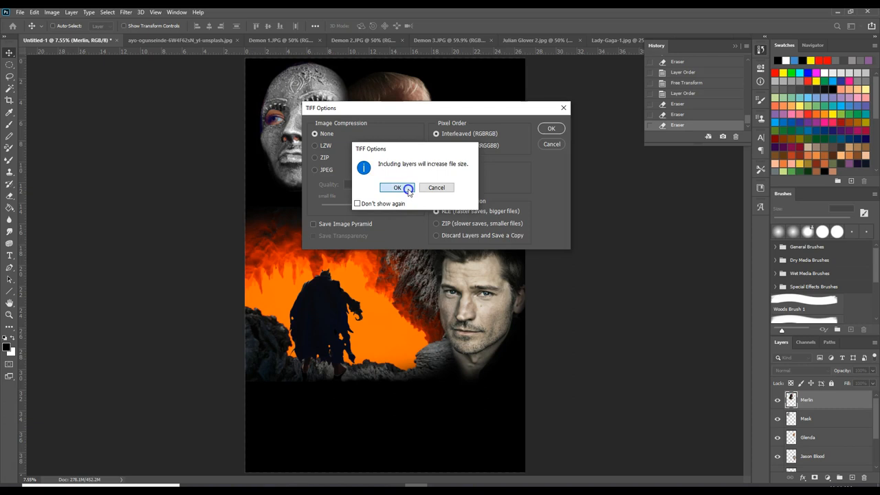
# Step: Accept the layer file-size warning to finish saving the layered TIFF
pyautogui.click(399, 187)
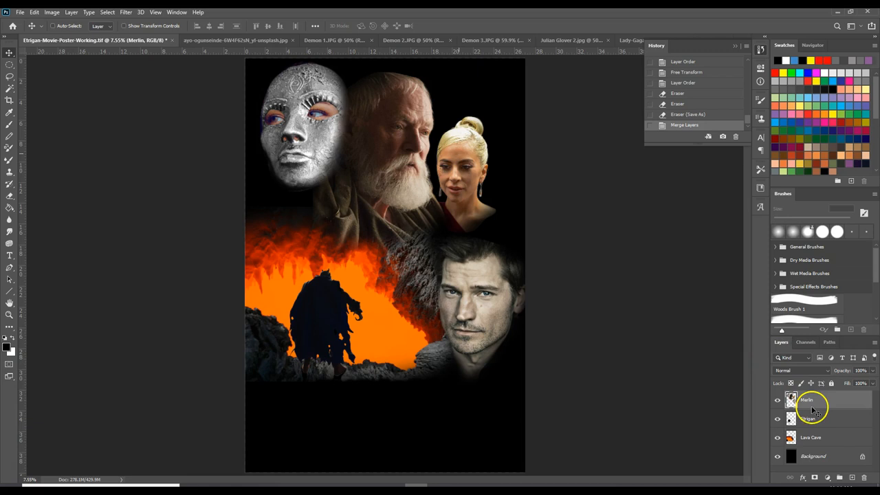
# Step: Rename the merged faces-and-mask layer to 'Cast' in the Layers panel
pyautogui.click(808, 418)
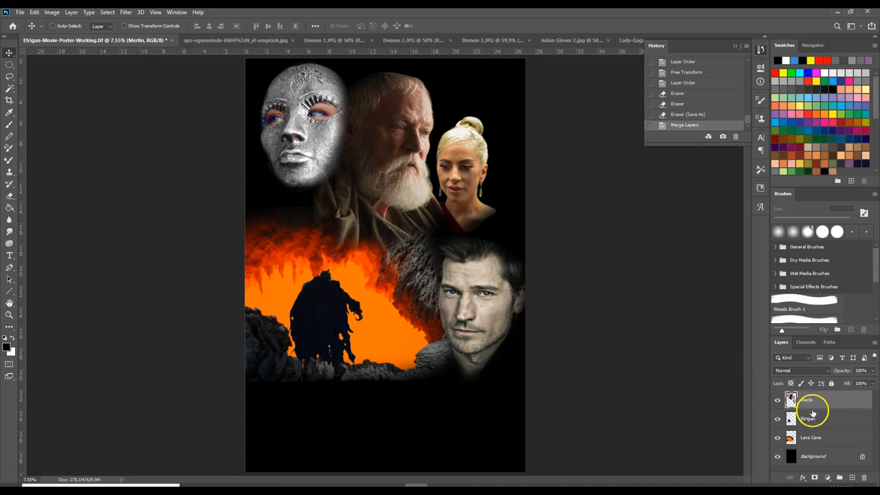
pyautogui.doubleClick(806, 399)
pyautogui.write('Cast')
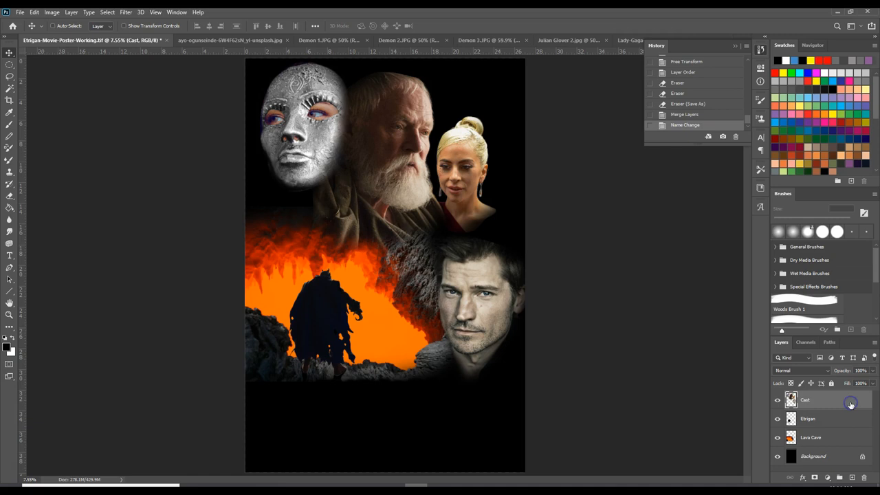
pyautogui.click(72, 11)
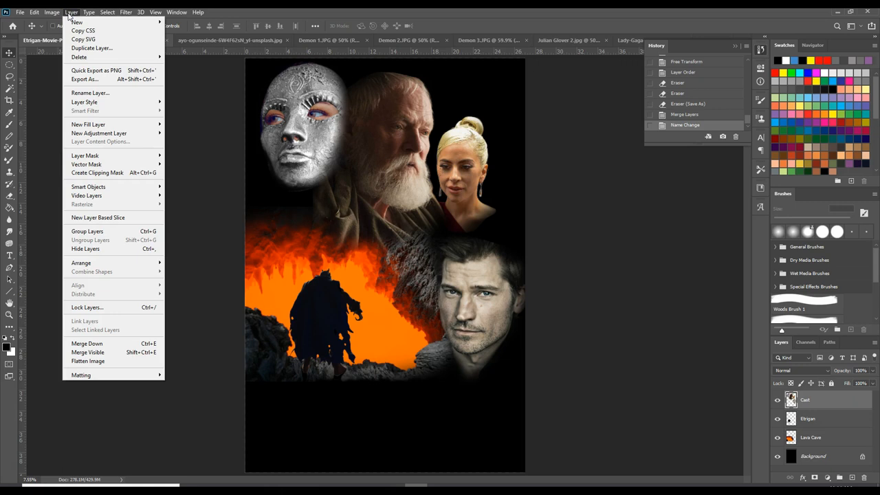
pyautogui.click(52, 11)
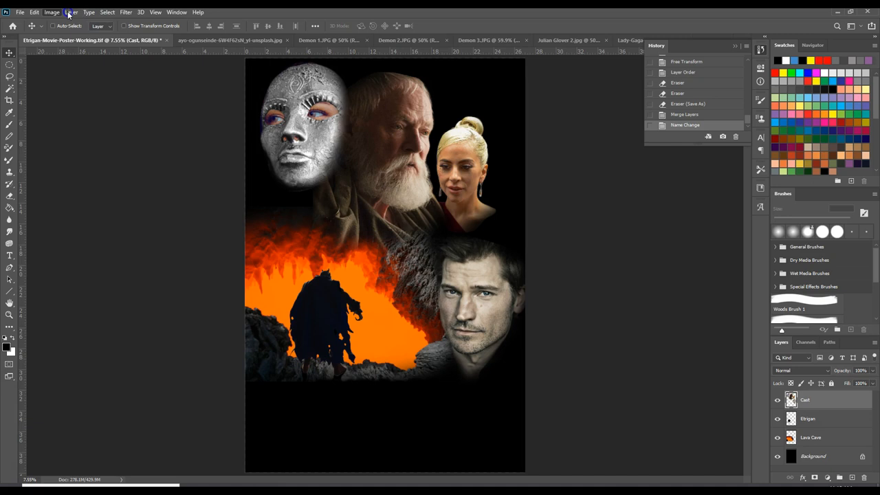
# Step: In Hue/Saturation, shift the Cast faces' hue toward +32 and drop saturation to about -82
pyautogui.click(47, 11)
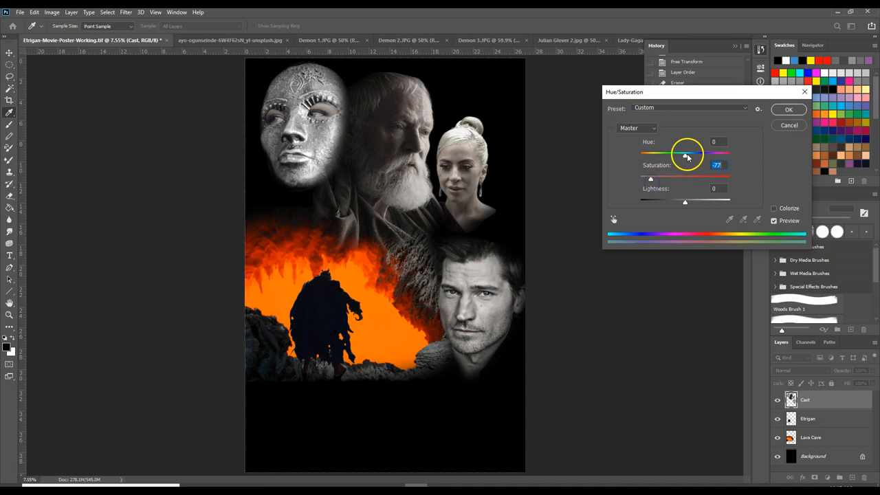
pyautogui.moveTo(686, 154); pyautogui.dragTo(655, 154)
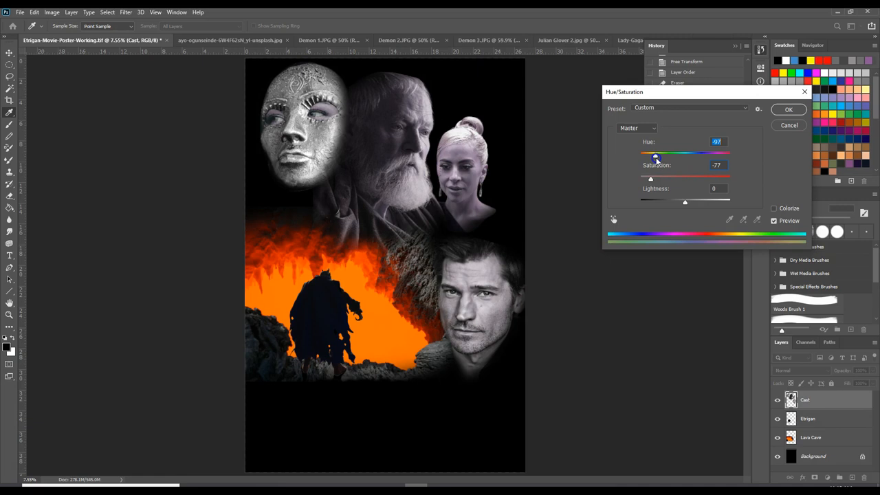
pyautogui.moveTo(655, 153); pyautogui.dragTo(695, 153)
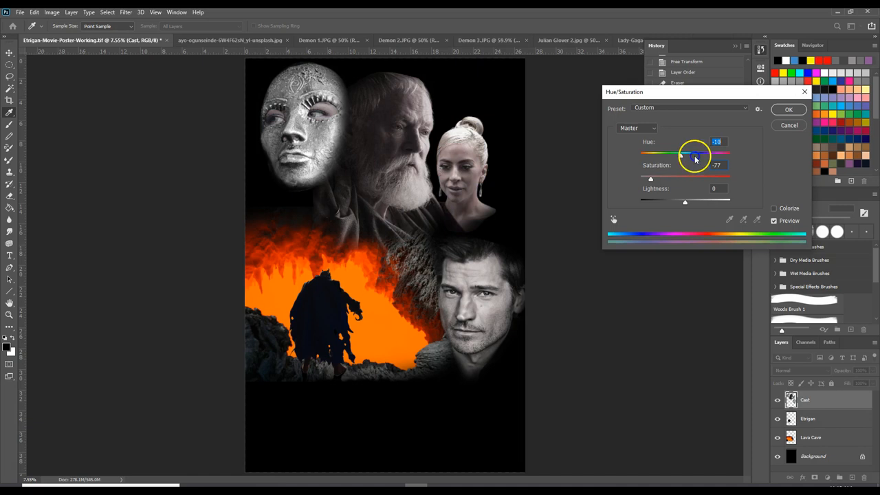
pyautogui.moveTo(694, 154); pyautogui.dragTo(718, 154)
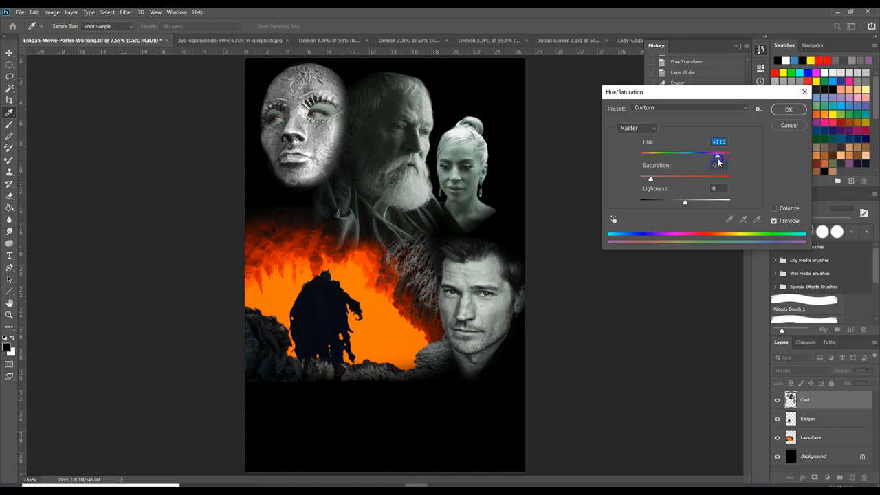
pyautogui.moveTo(718, 154); pyautogui.dragTo(726, 154)
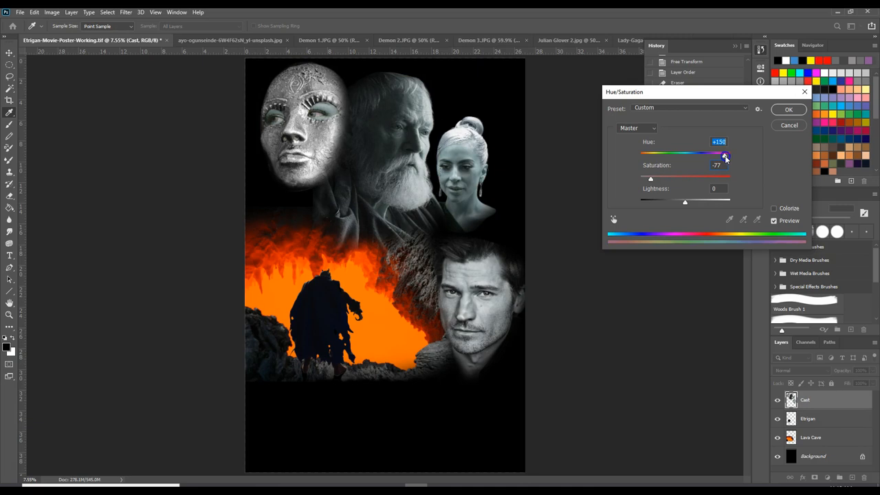
pyautogui.moveTo(723, 154); pyautogui.dragTo(704, 154)
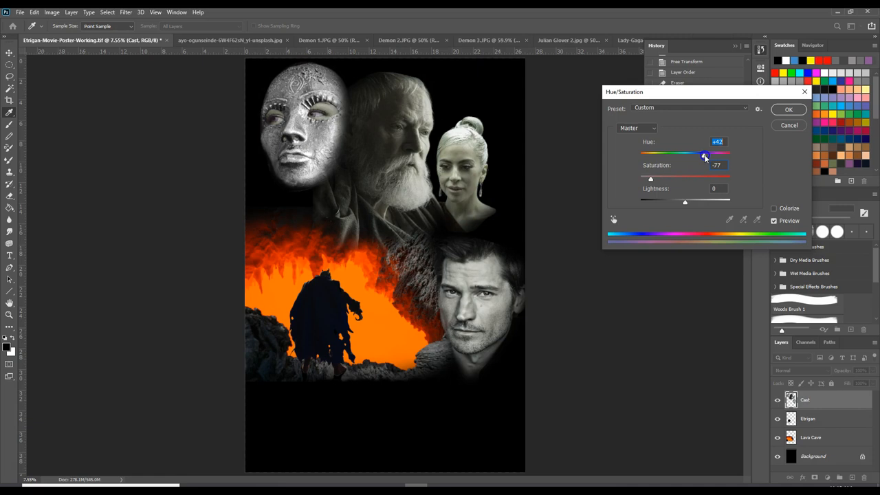
pyautogui.moveTo(704, 154); pyautogui.dragTo(699, 154)
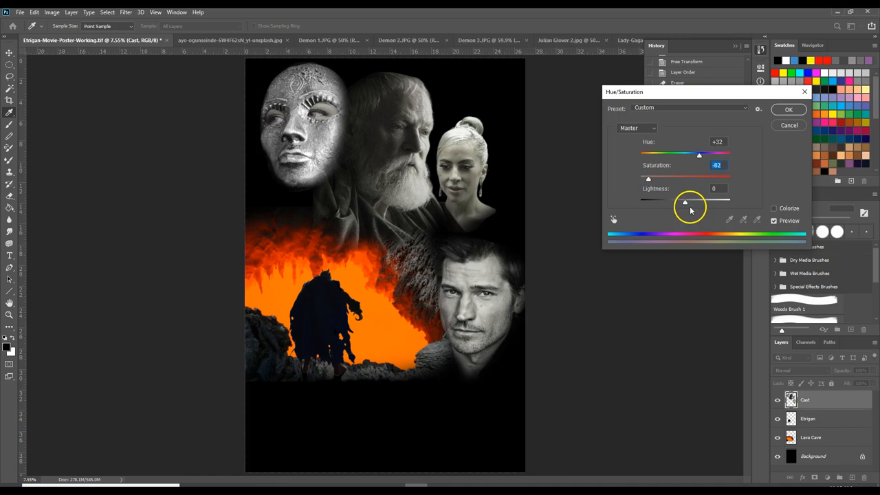
# Step: Lower Lightness to about -12 and fine-tune the warm-grey tint of the faces
pyautogui.moveTo(685, 201); pyautogui.dragTo(685, 201)
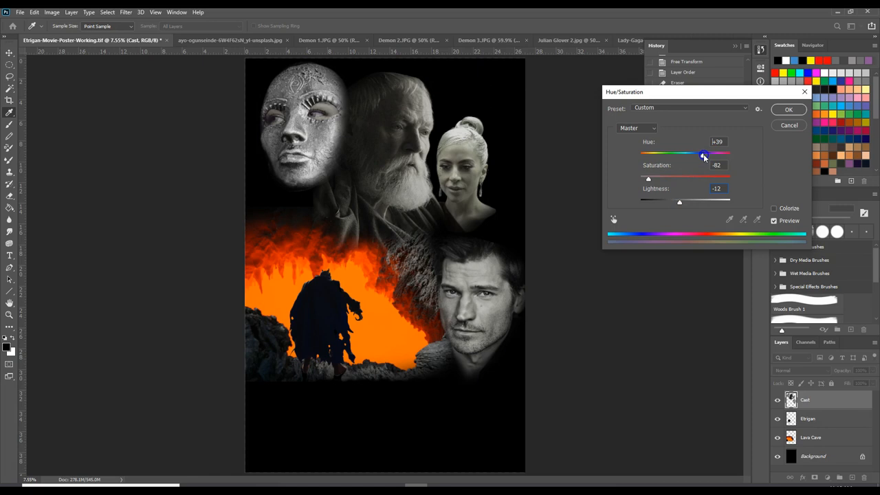
pyautogui.moveTo(702, 154); pyautogui.dragTo(706, 154)
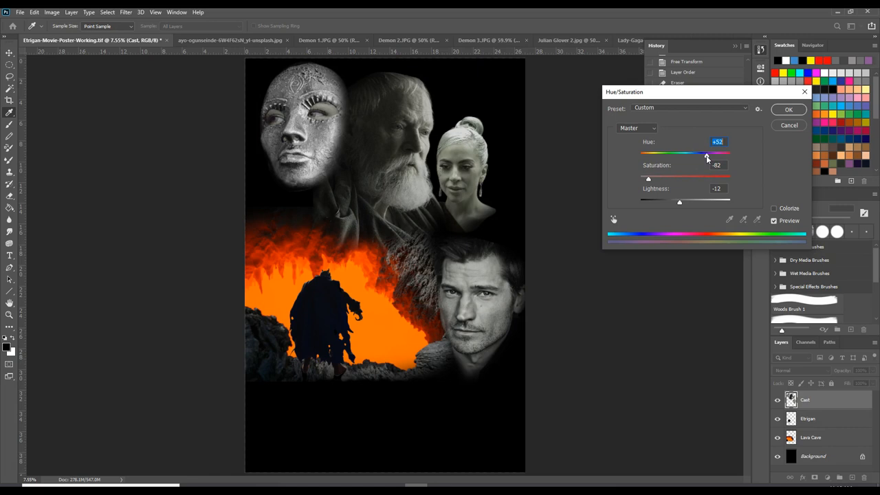
# Step: Apply the Hue/Saturation adjustment, leaving the Cast faces near-grey and slightly darker
pyautogui.click(789, 110)
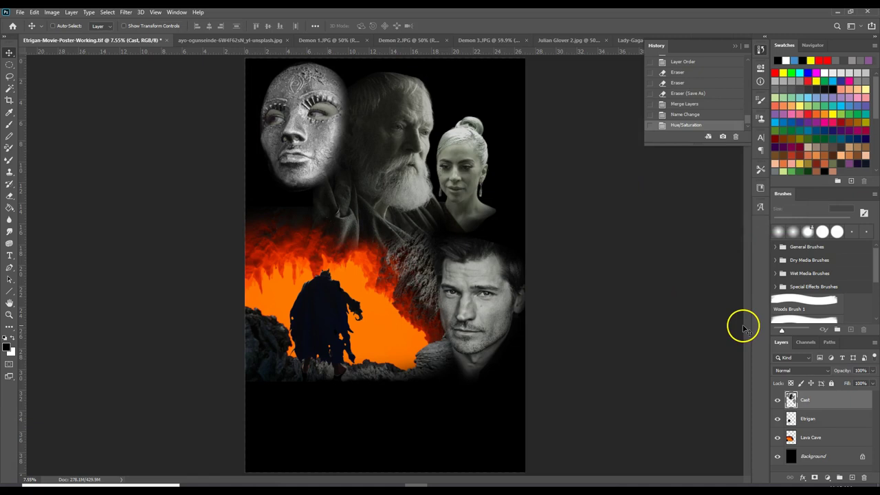
pyautogui.moveTo(748, 309)
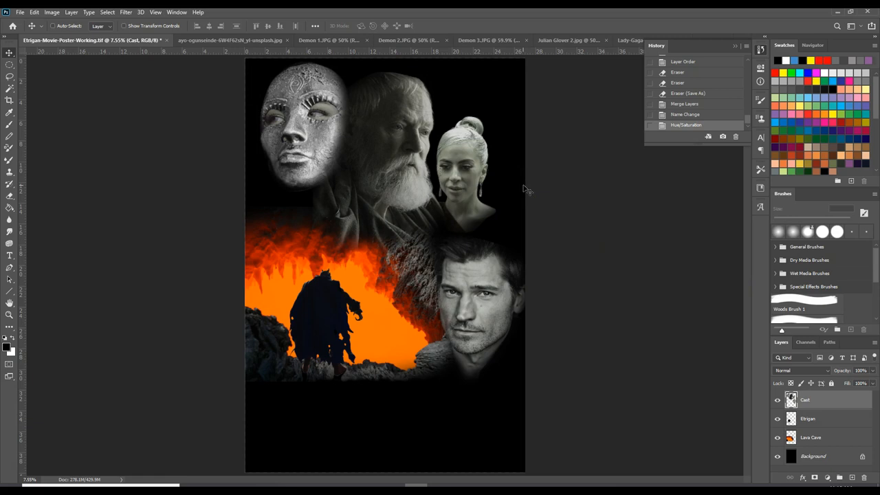
pyautogui.moveTo(292, 374)
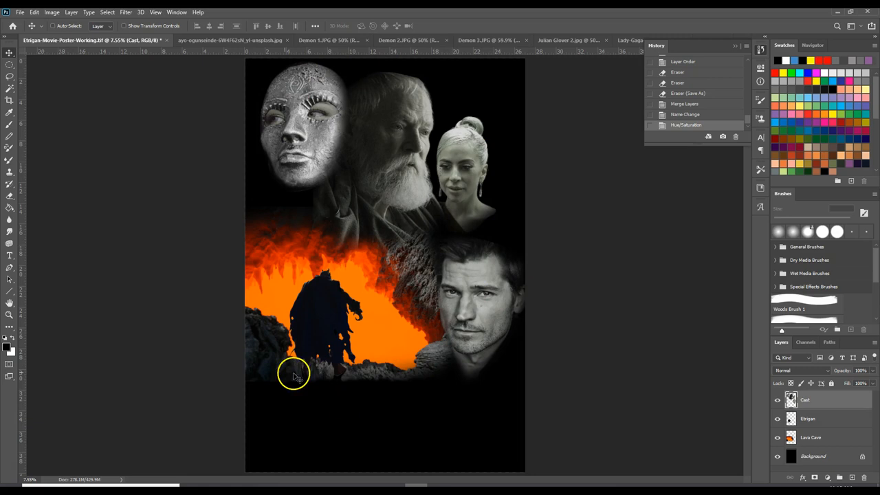
pyautogui.moveTo(451, 91)
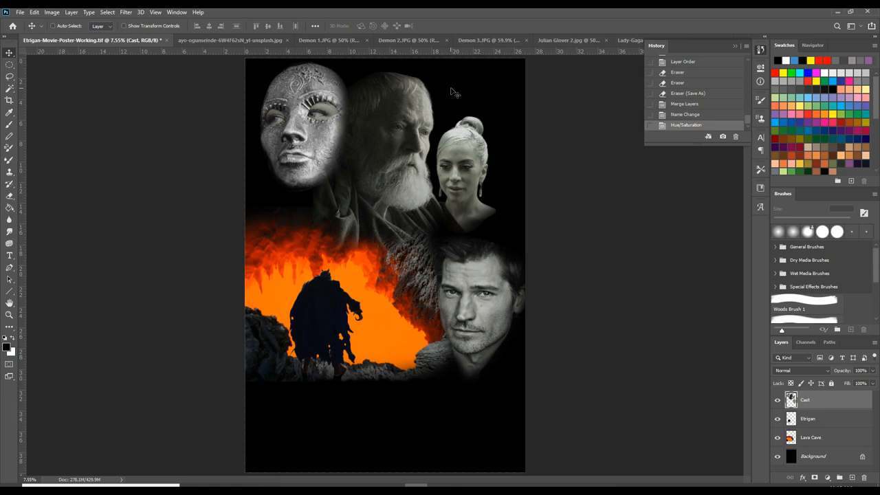